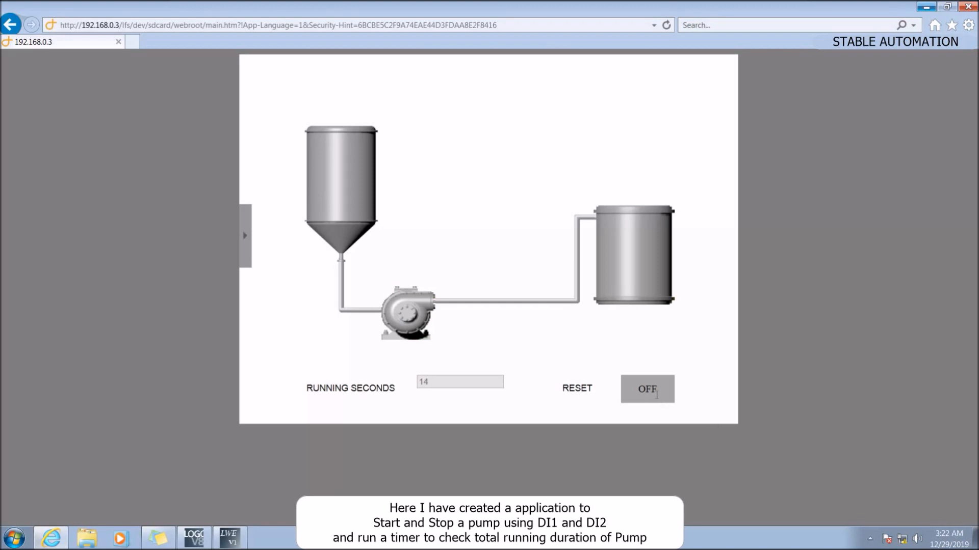
- Toggle the web page RESET switch on and back off to zero the pump's running seconds
click(647, 389)
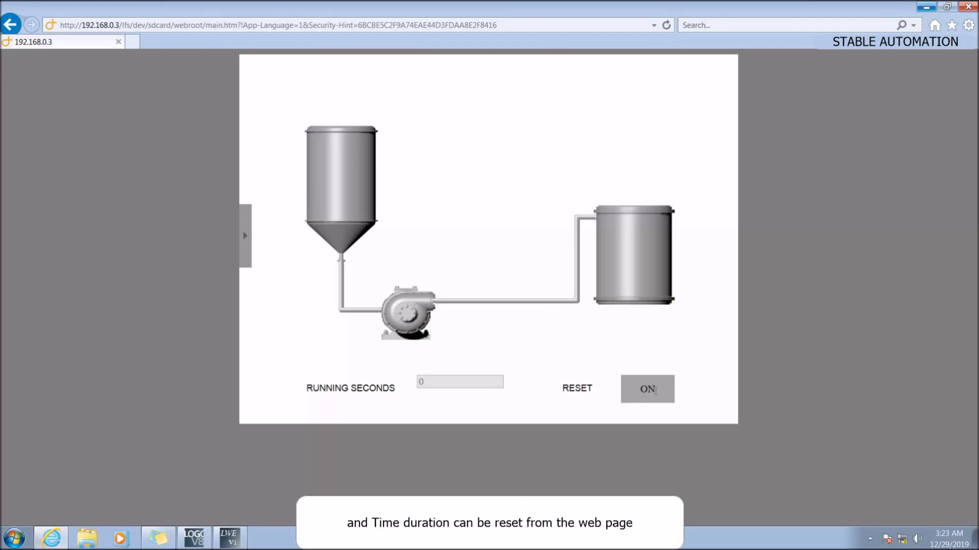
click(647, 389)
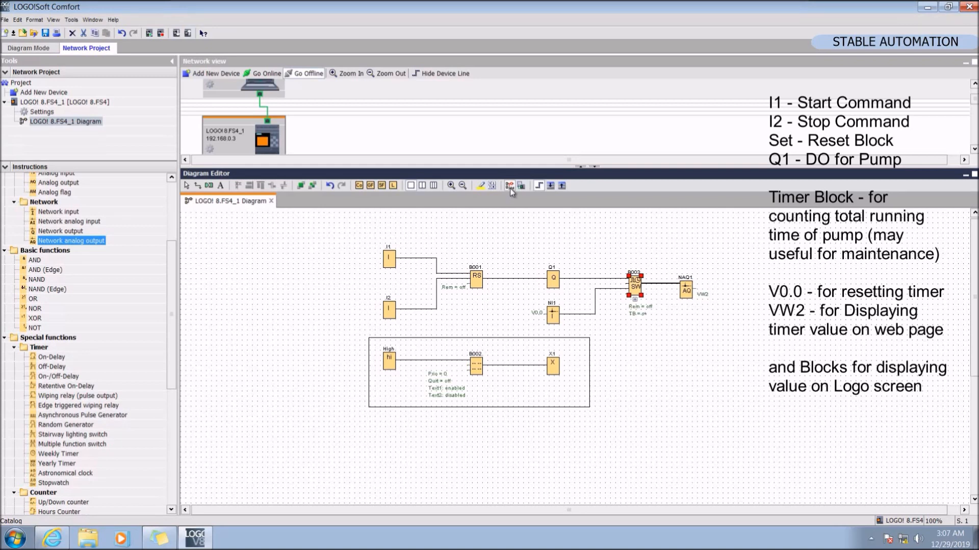
- Start simulating the pump timer diagram and move the message text preview aside
click(510, 186)
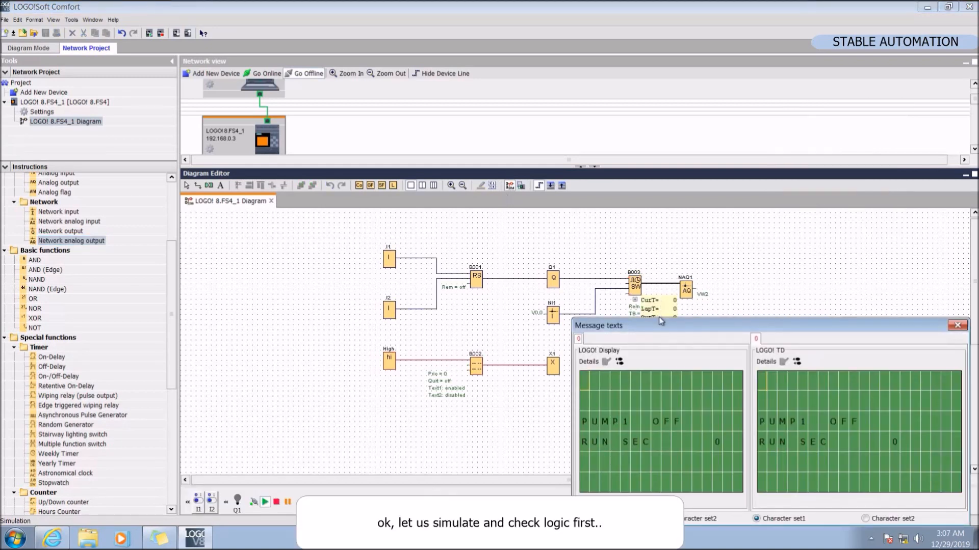
drag(624, 325, 759, 256)
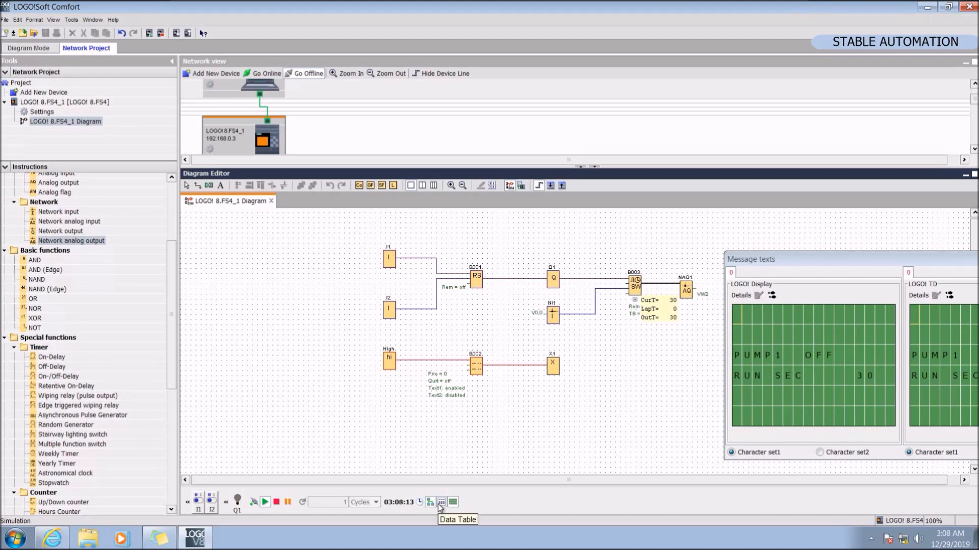
- Add flag V0.0 to a data table and force a new value to reset running seconds
click(429, 501)
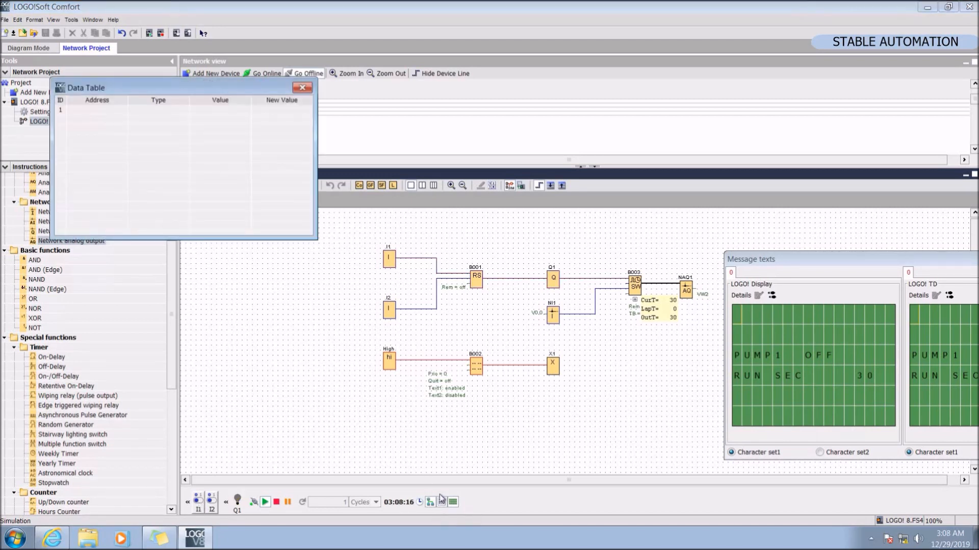
click(97, 109)
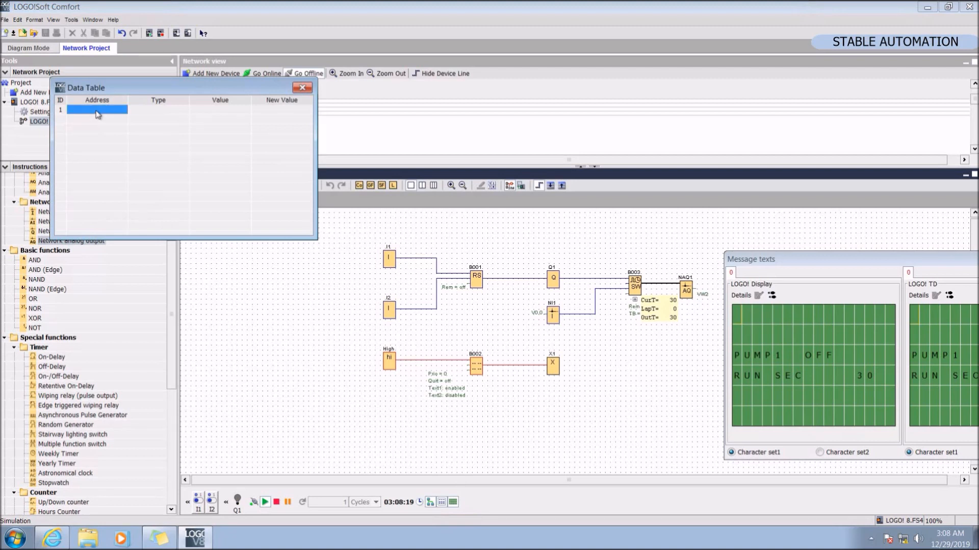
text(V)
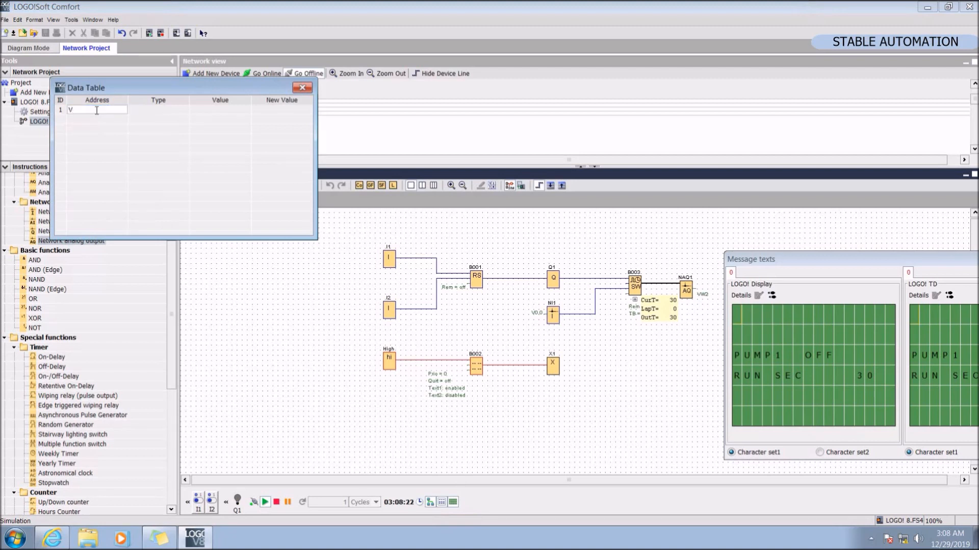
text(0.0)
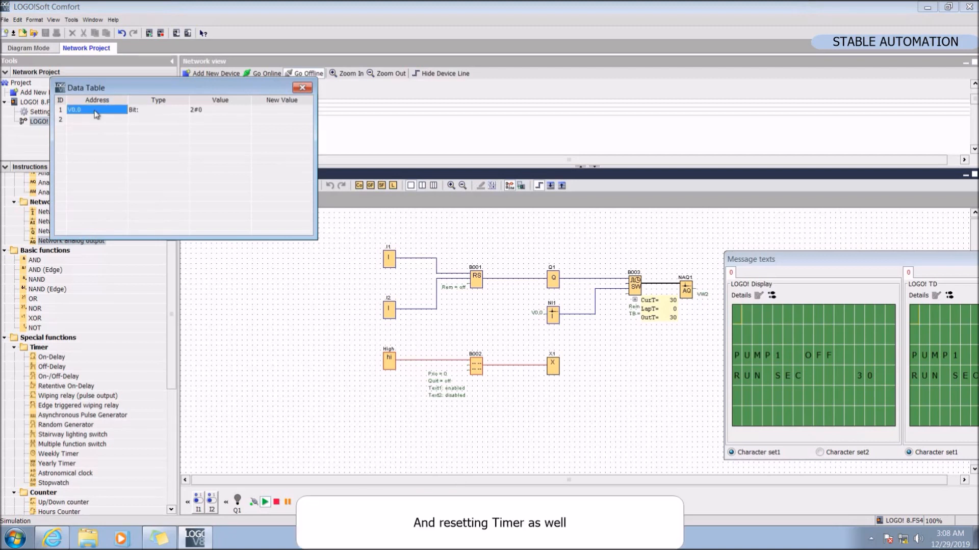
click(281, 110)
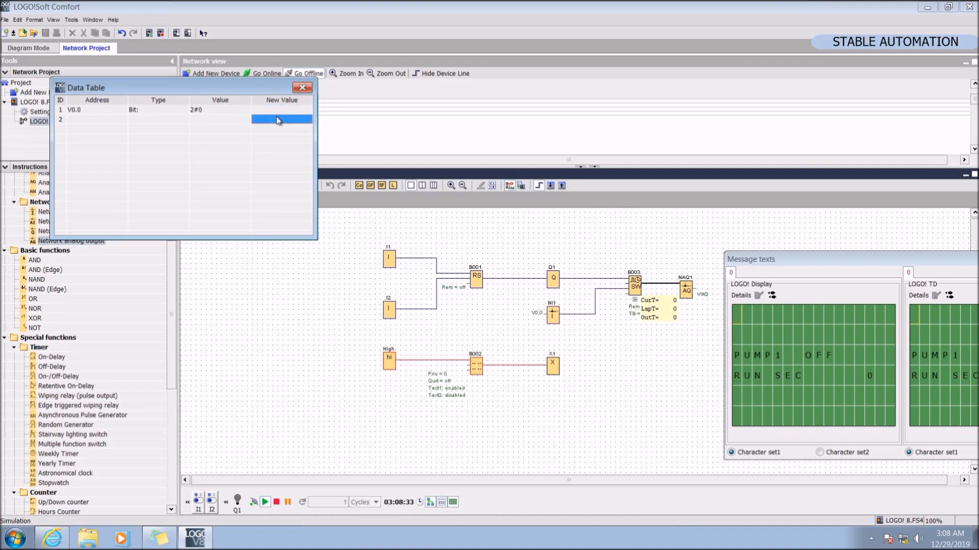
click(301, 87)
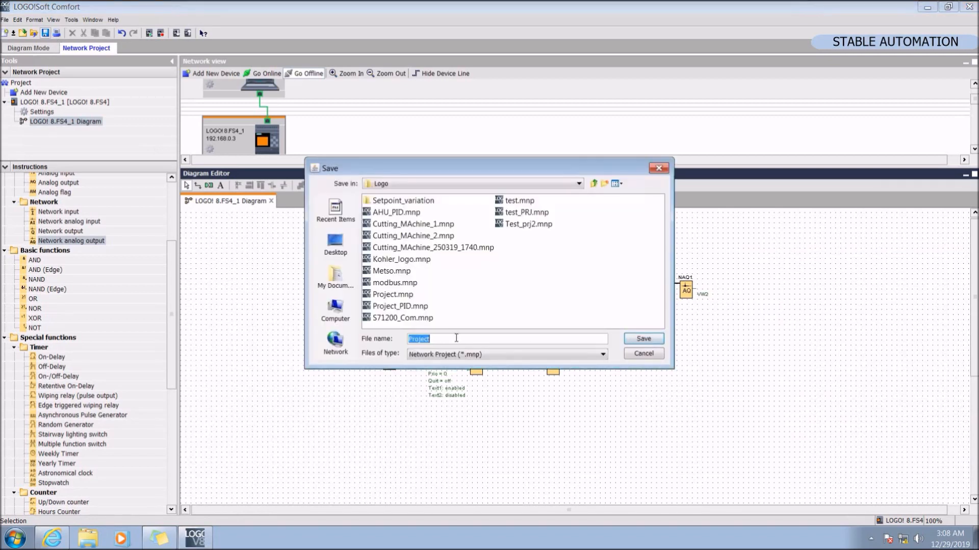
- Save the project as WEBserver and route message text B002 to the Web server
text(WEB)
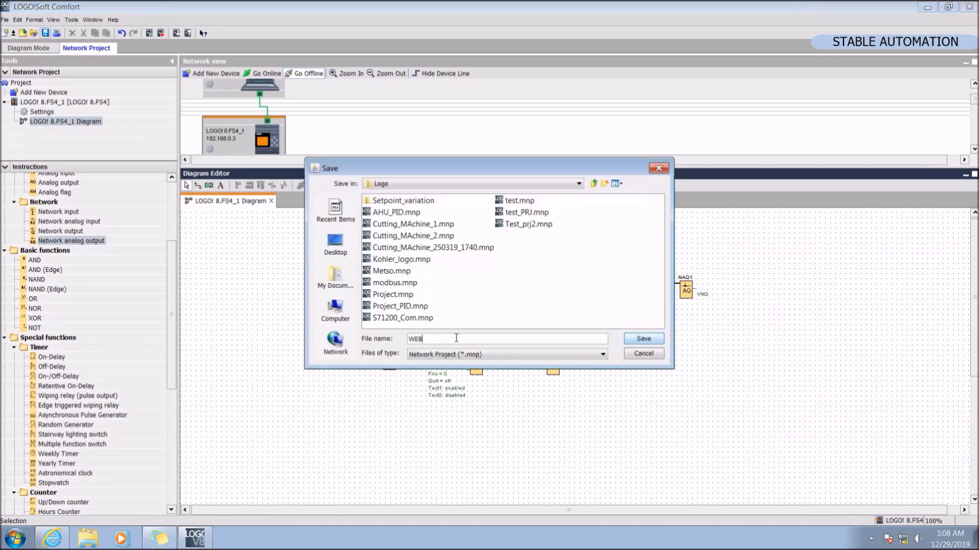
click(642, 338)
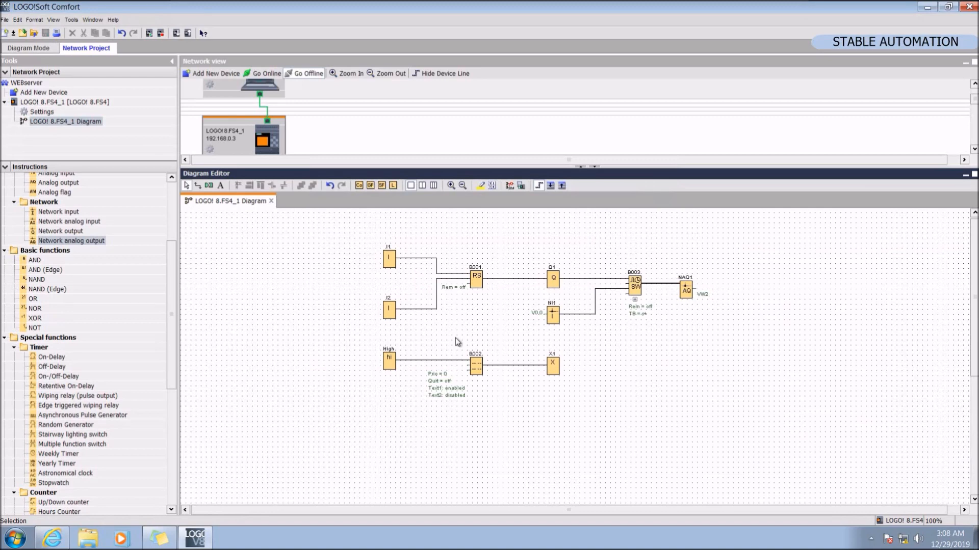
mouse_move(406, 211)
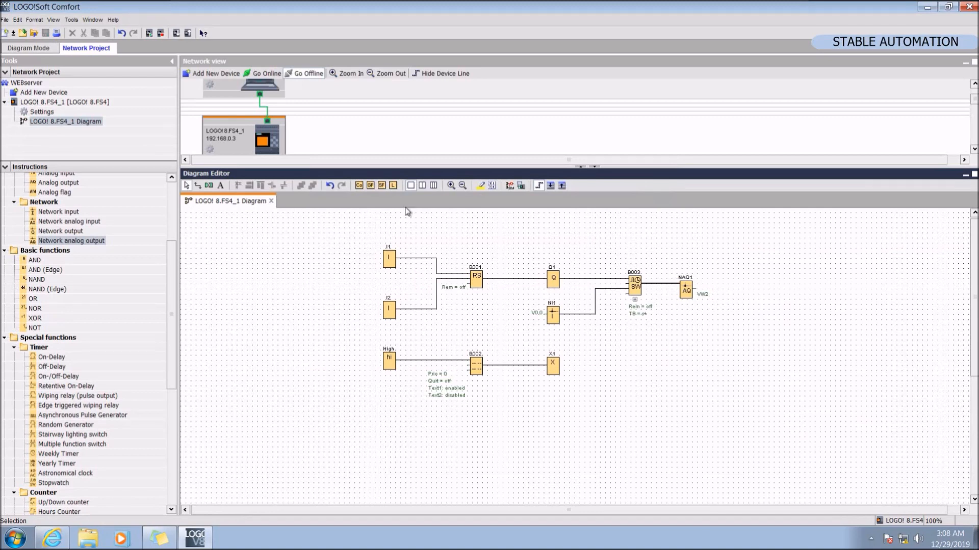
double_click(476, 365)
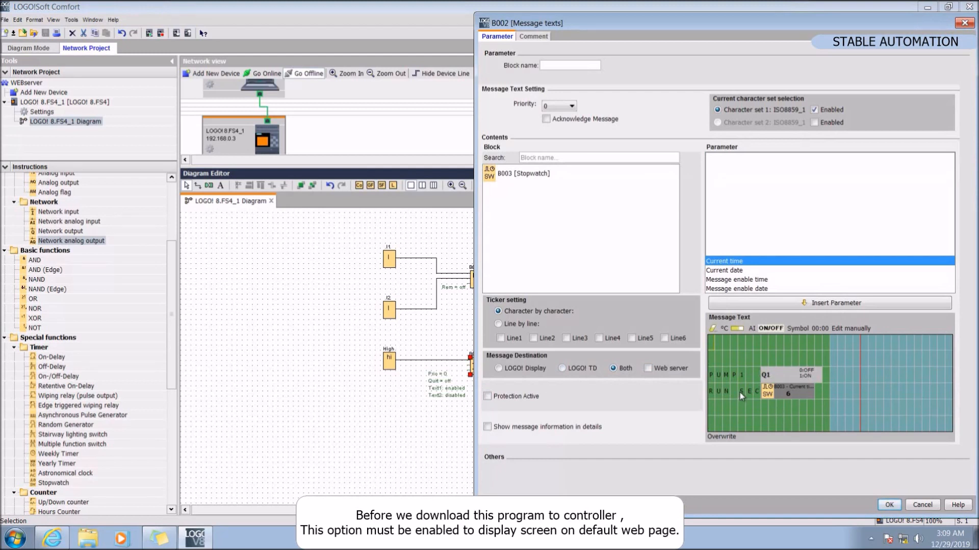
click(648, 367)
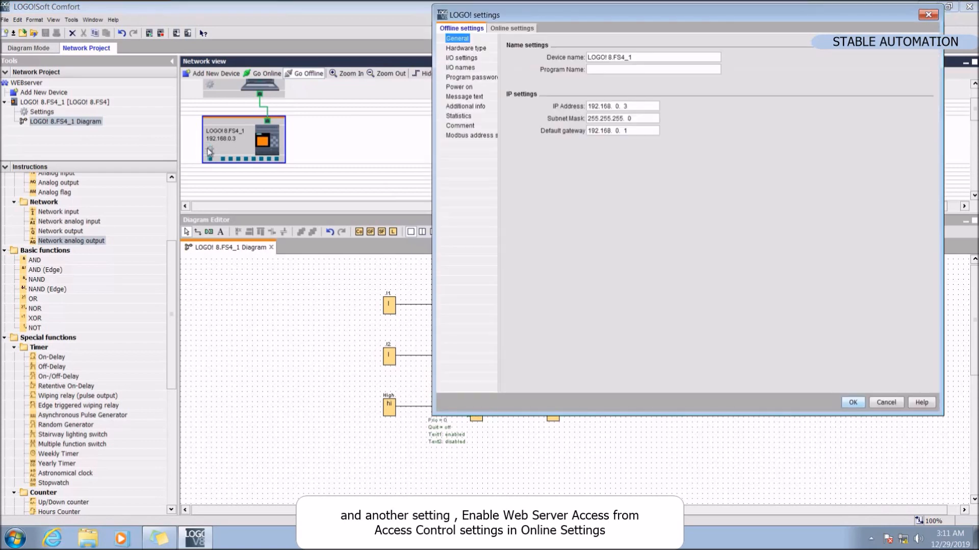
- Connect to the LOGO! at 192.168.0.3 and tick Allow Web server access
click(511, 28)
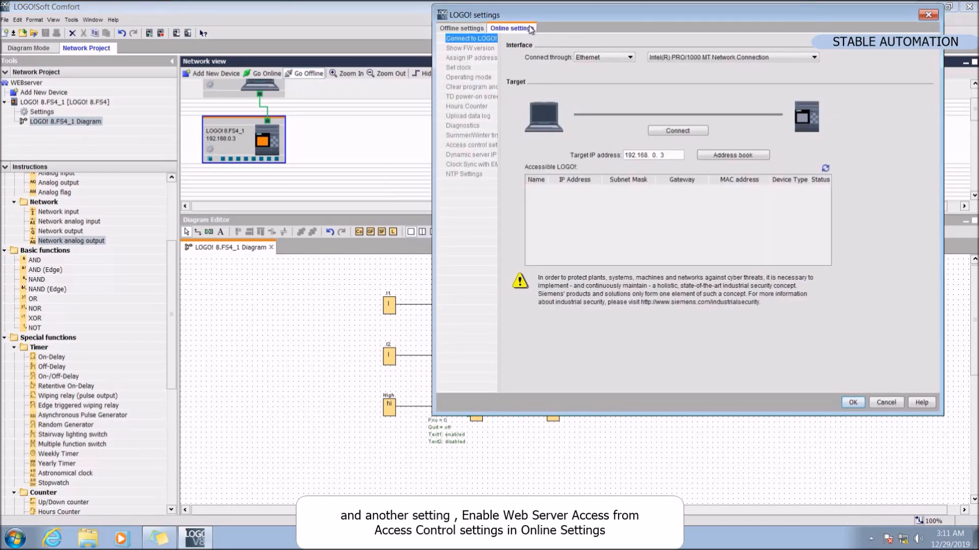
click(677, 131)
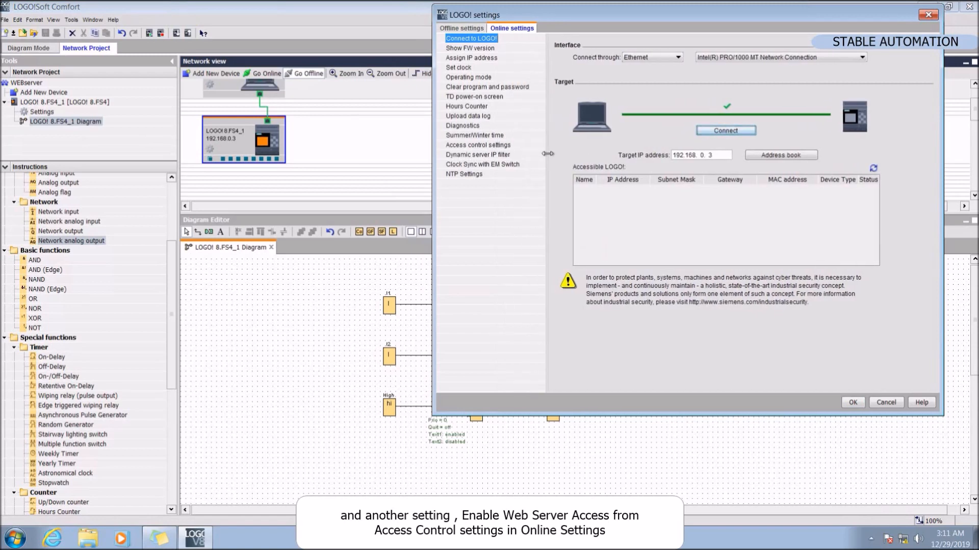
click(478, 145)
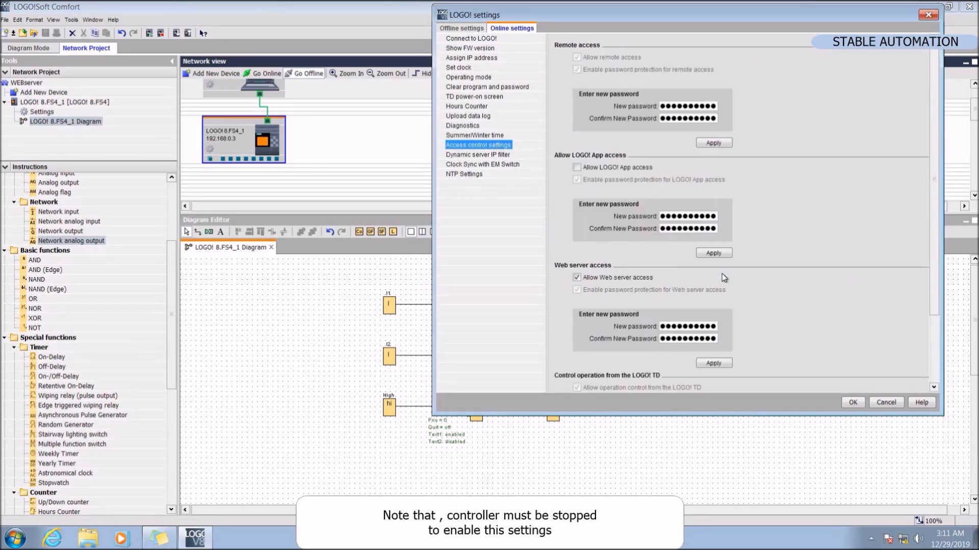
scroll(down, 3)
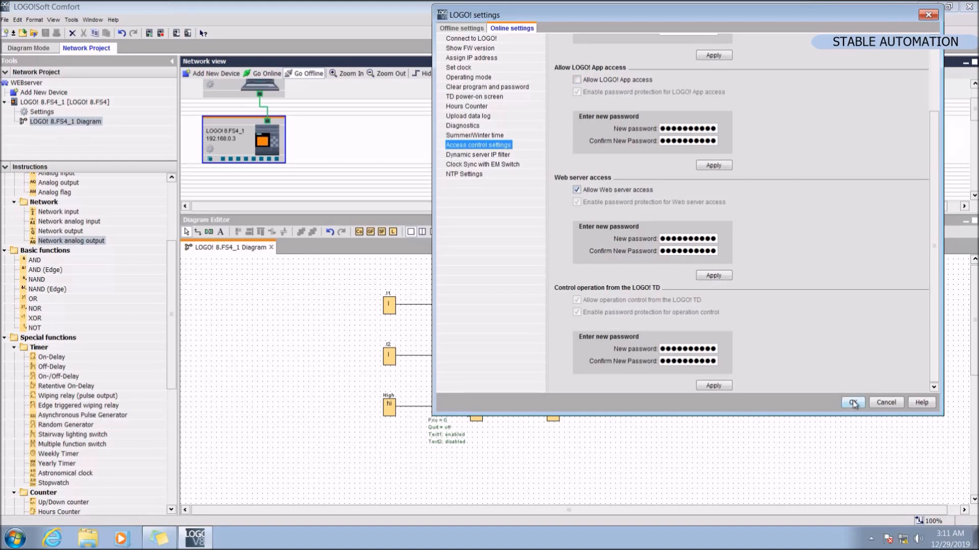
click(852, 402)
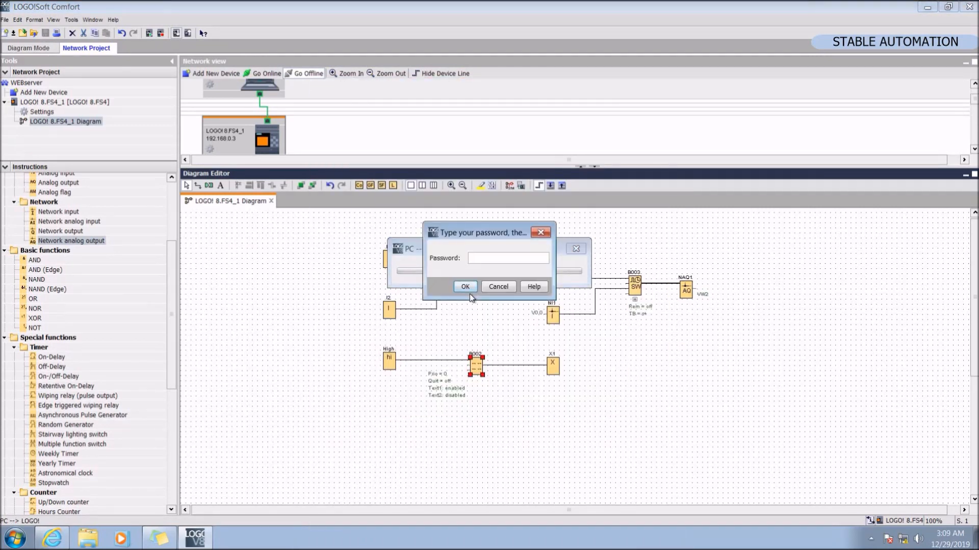
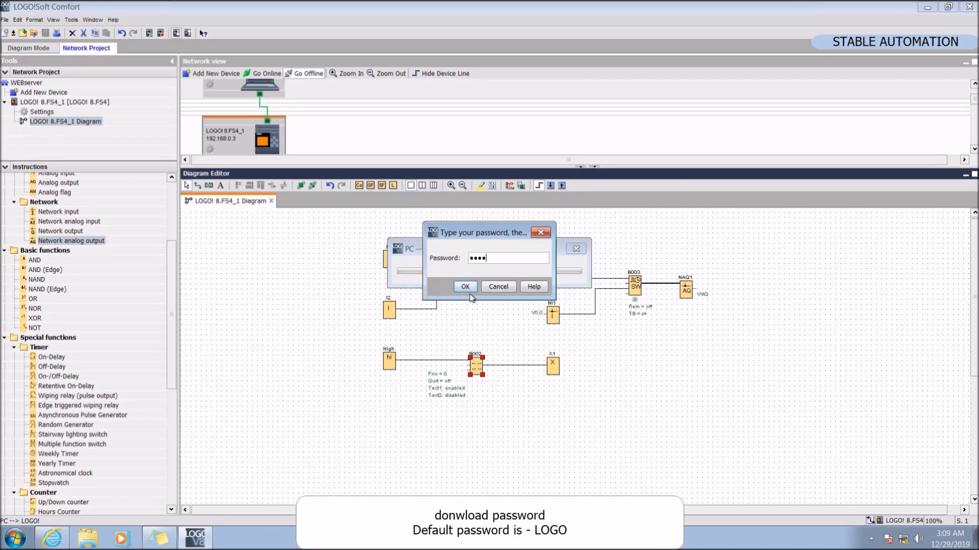
click(465, 286)
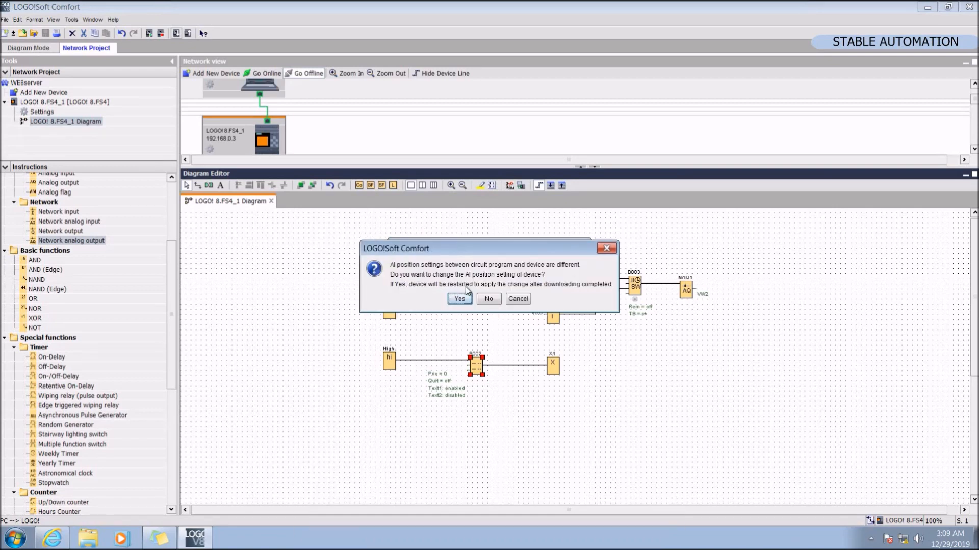
click(458, 298)
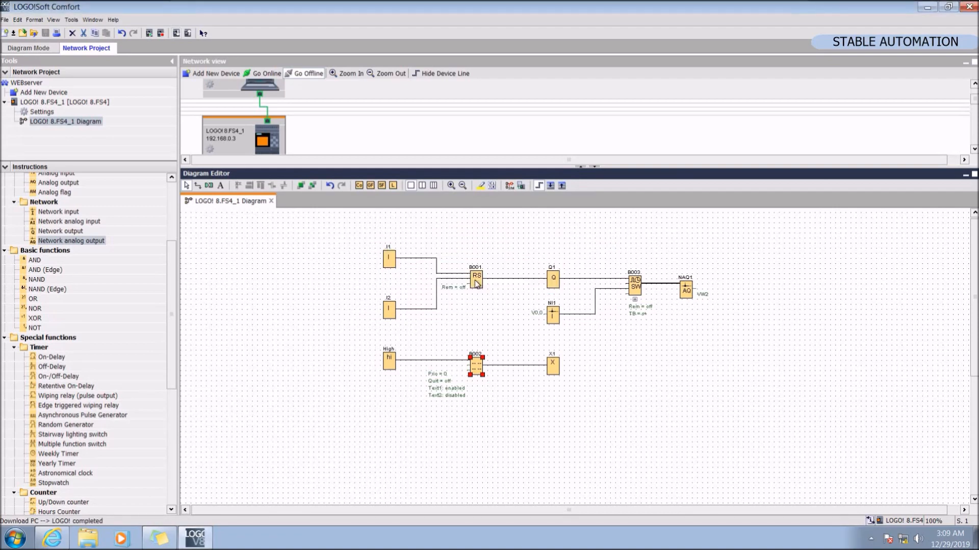
mouse_move(476, 283)
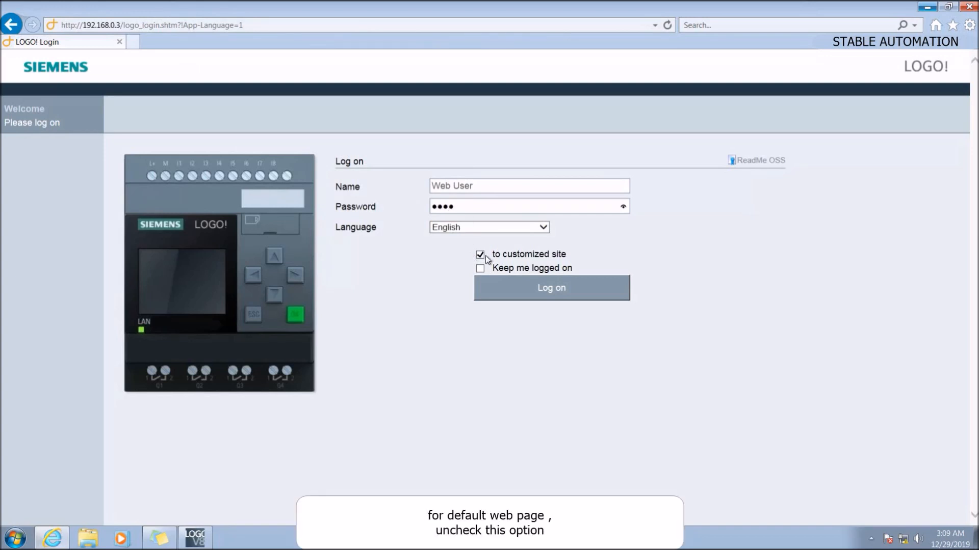
- Log on to the LOGO! Web Server and view the LOGO! System and LOGO! BM pages
click(551, 287)
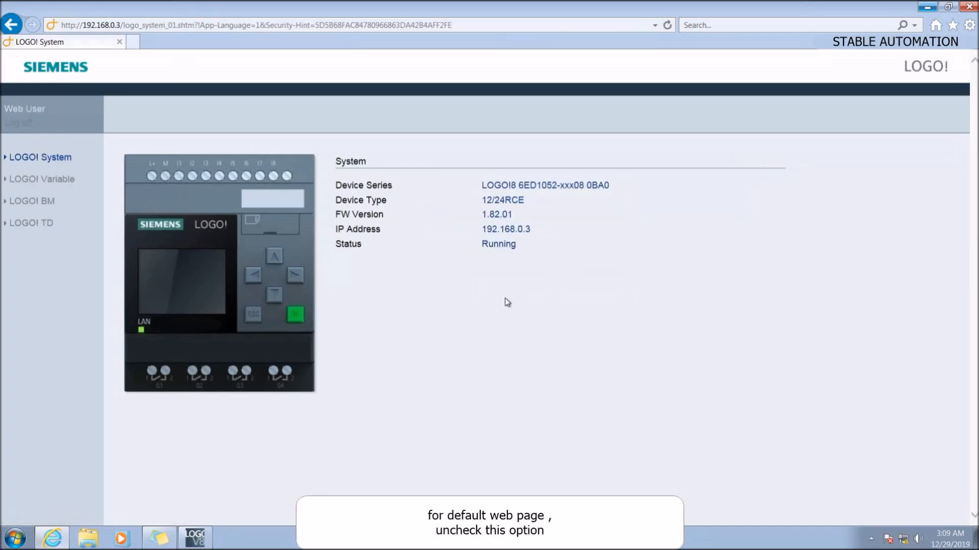
click(42, 179)
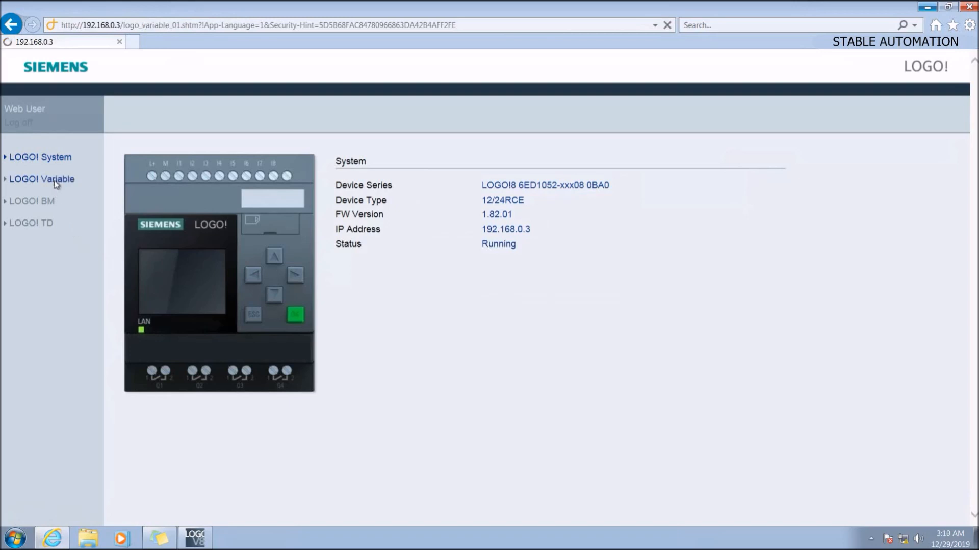
click(31, 200)
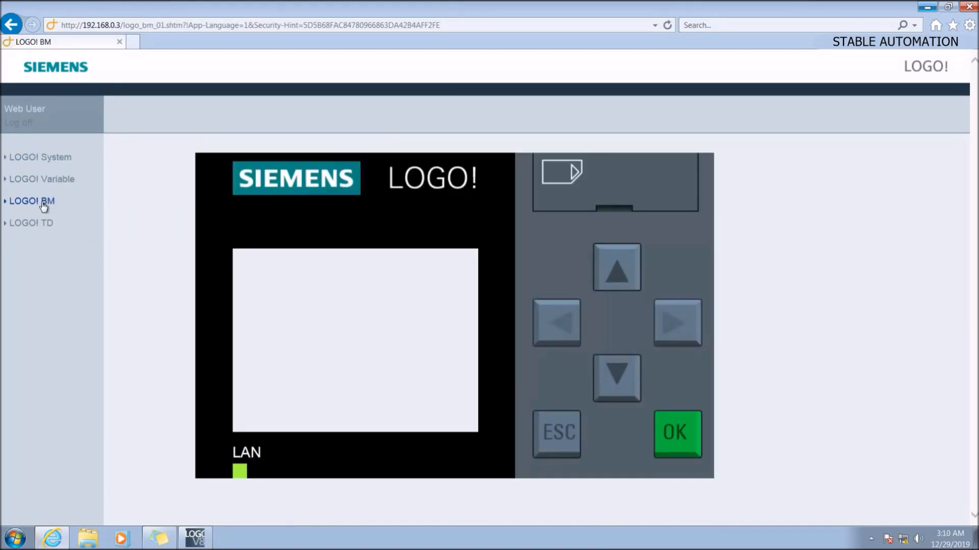
click(31, 200)
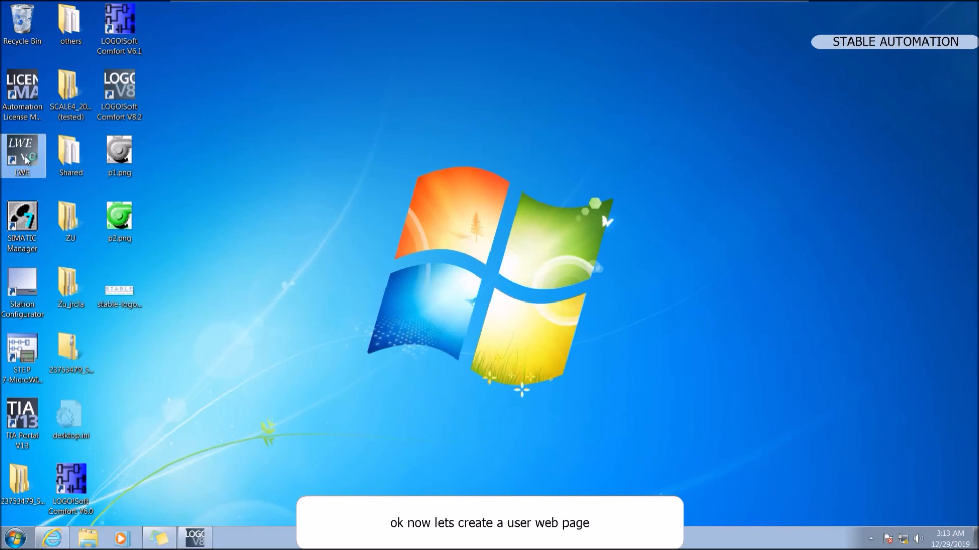
- Launch LOGO! Web Editor, create project lwe2 at 800*600, and select its Home Page
double_click(22, 155)
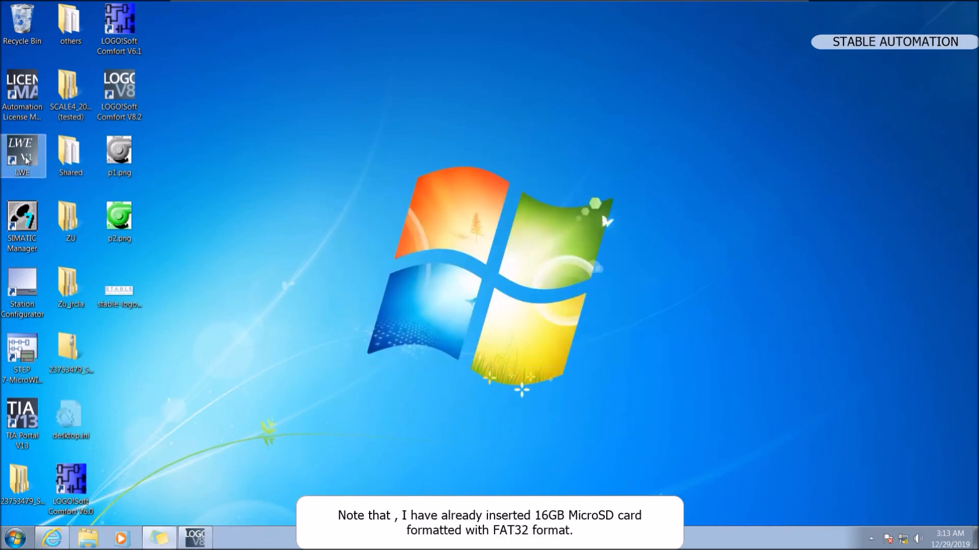
double_click(22, 152)
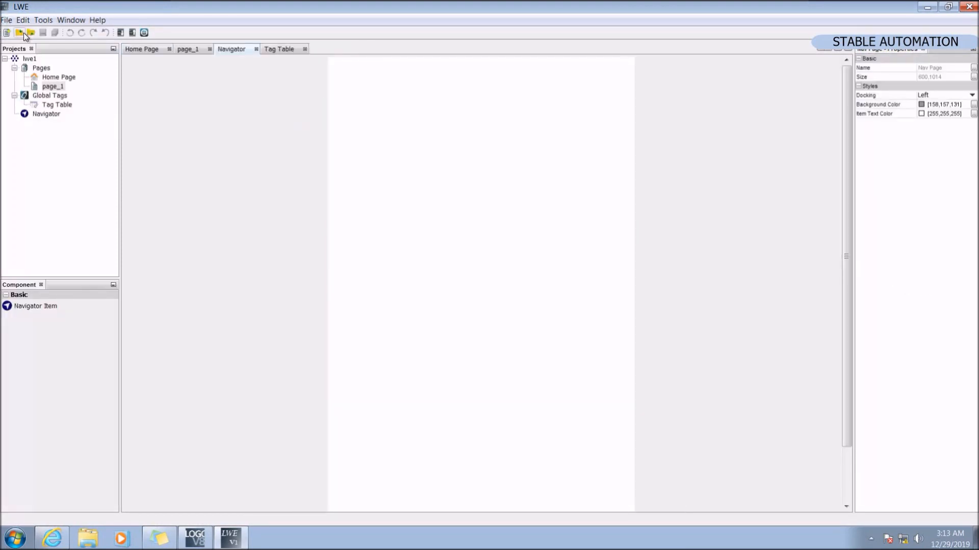
click(19, 32)
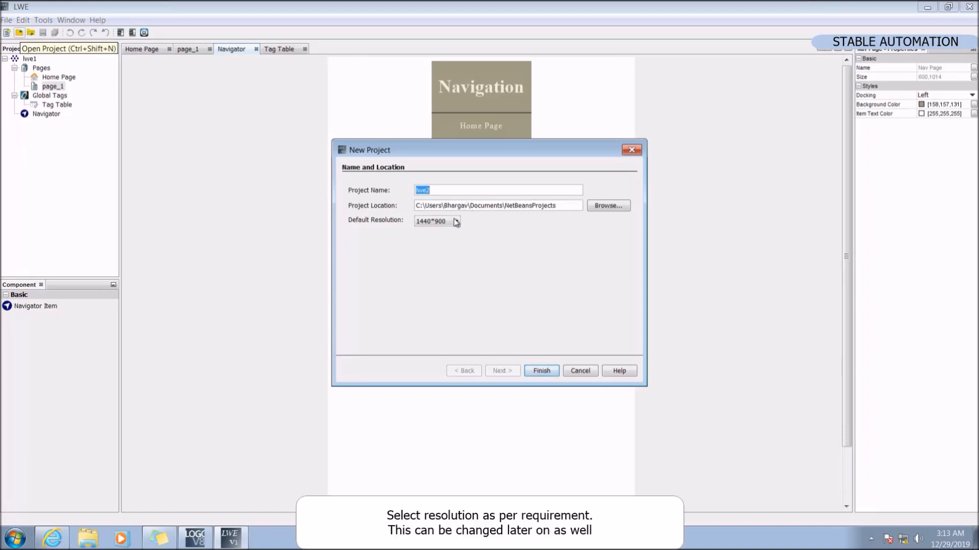
click(455, 221)
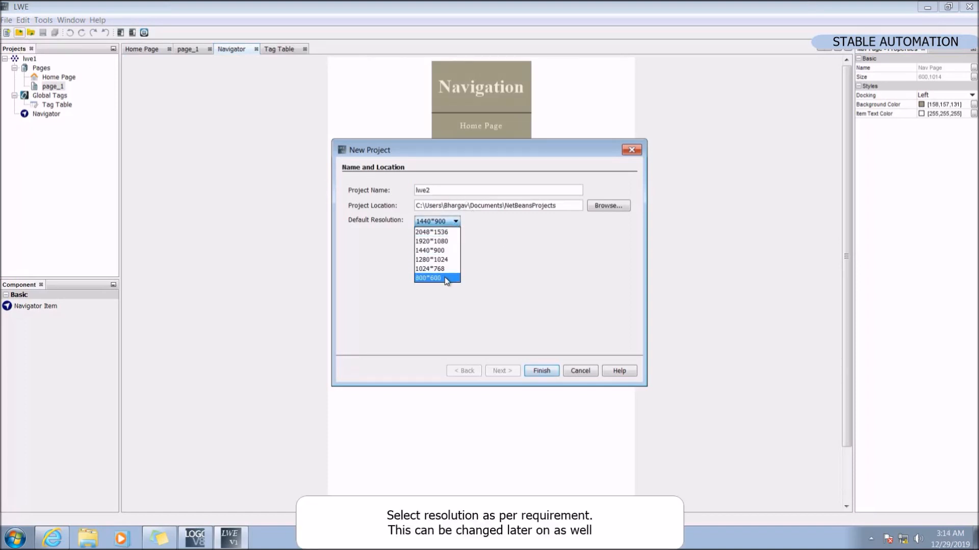
click(428, 278)
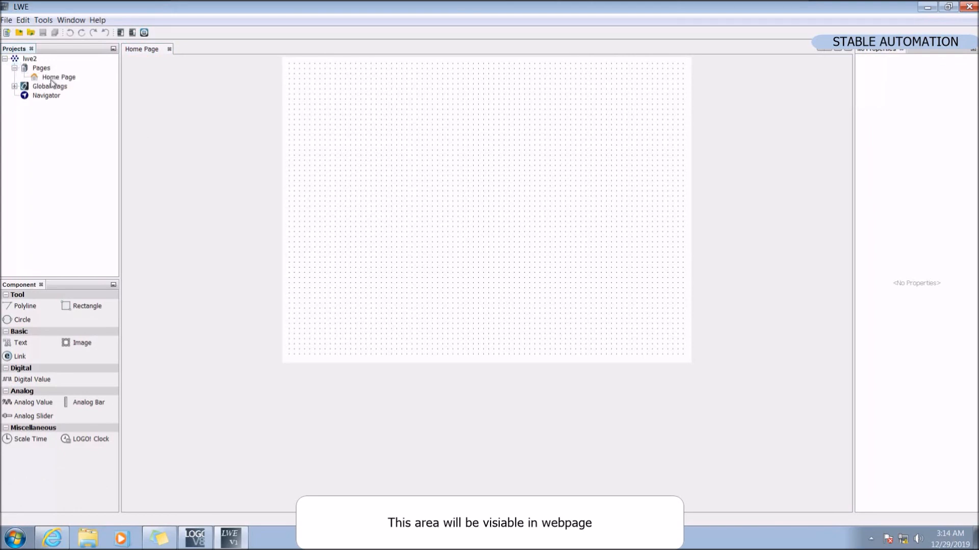
click(58, 77)
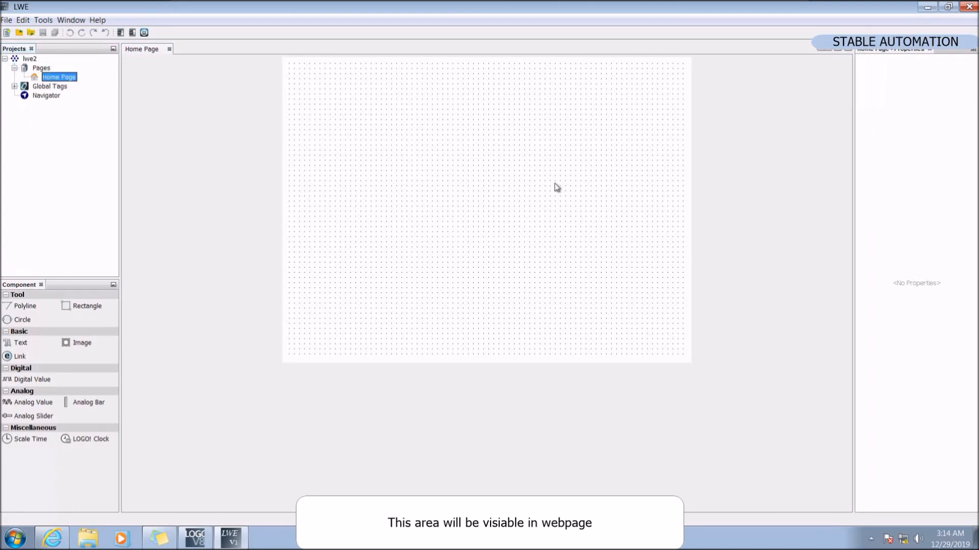
mouse_move(358, 239)
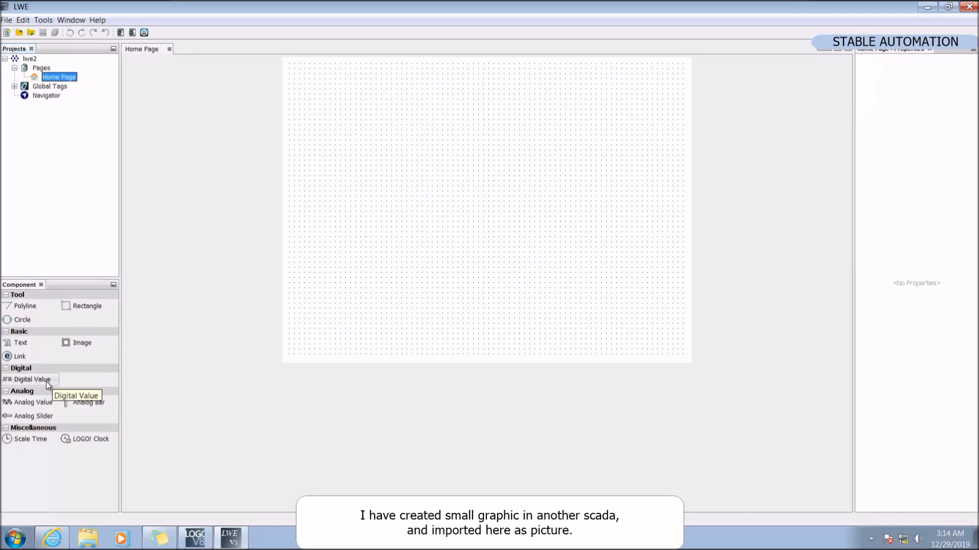
mouse_move(42, 386)
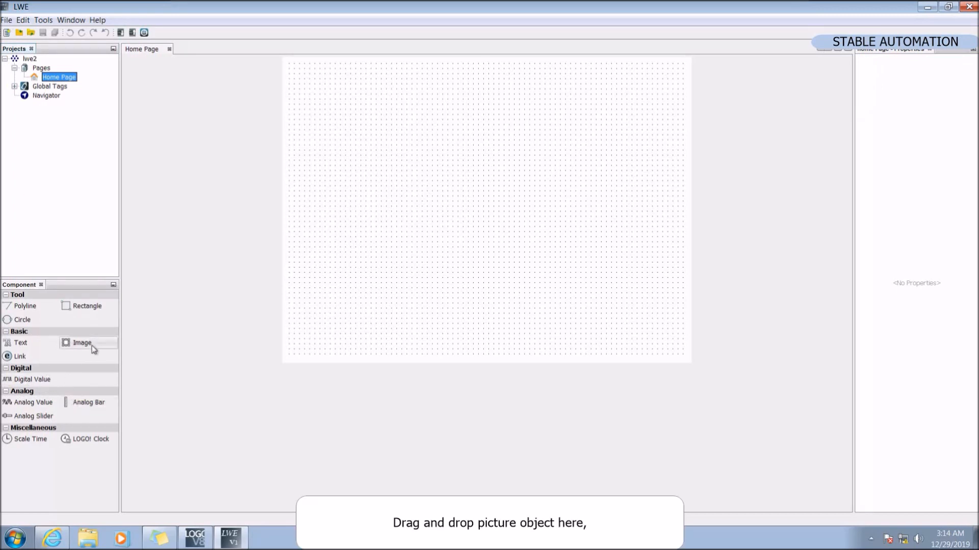
- Place an Image component showing Test1.png from the My Graph library
drag(81, 343, 489, 211)
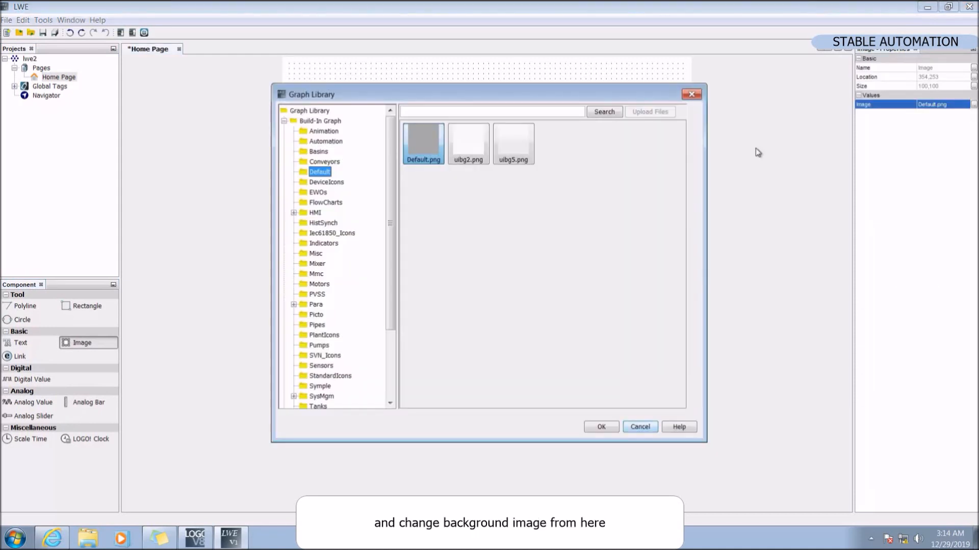
scroll(down, 3)
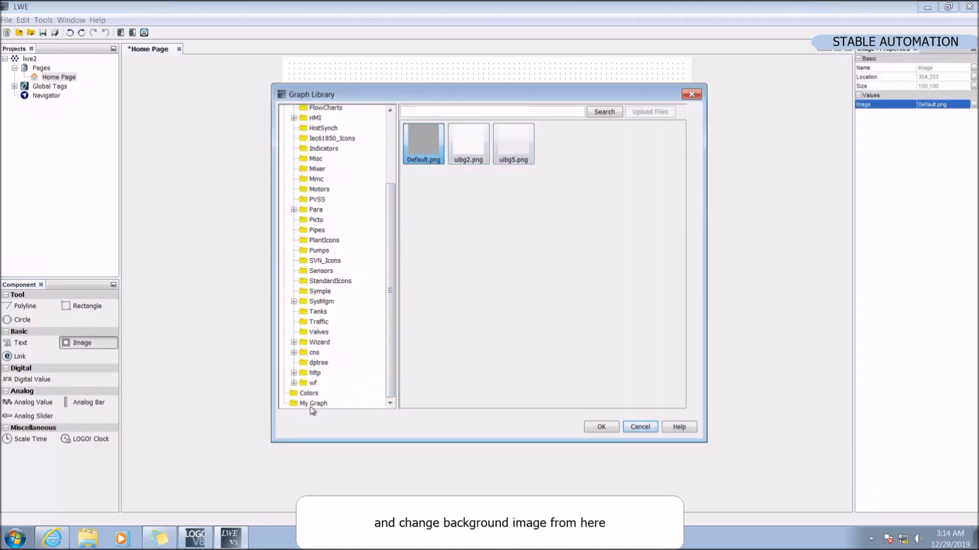
click(312, 404)
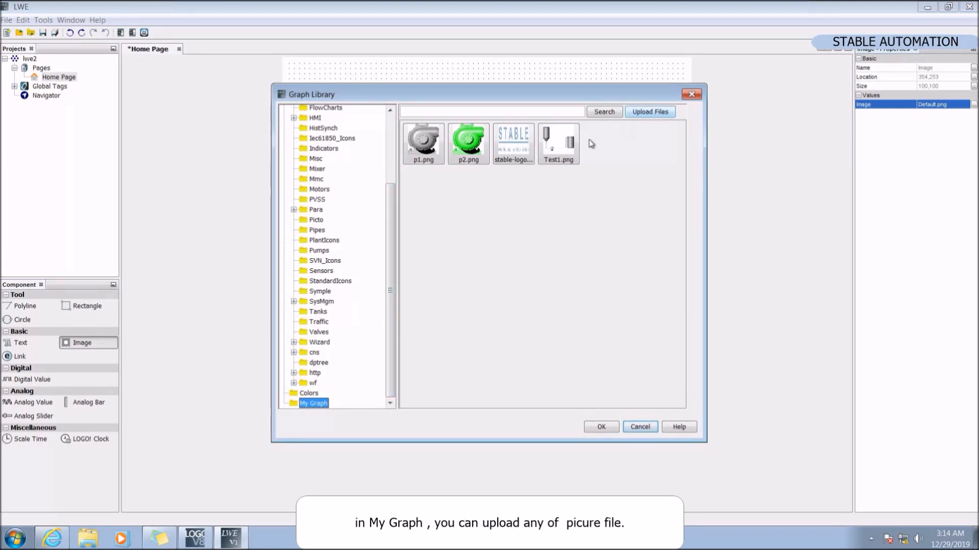
click(557, 141)
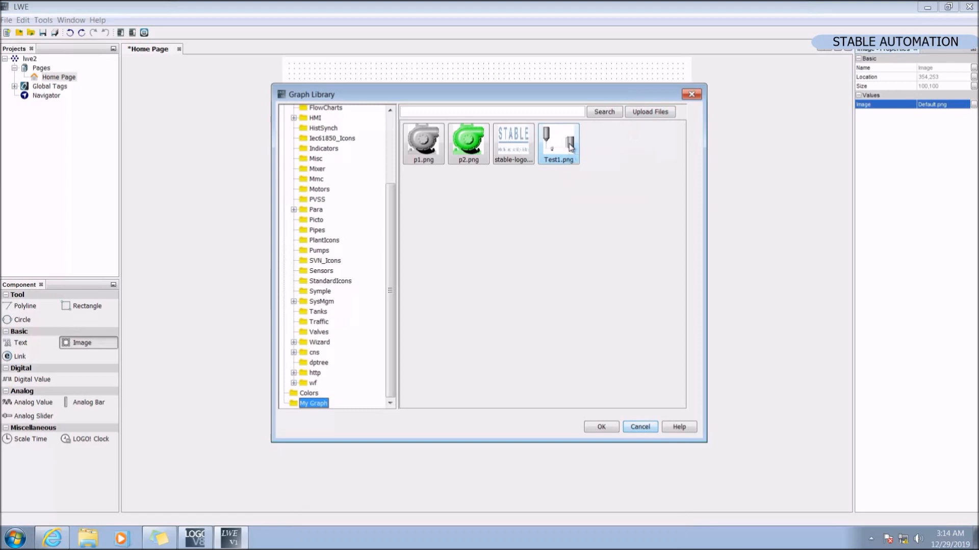
click(599, 427)
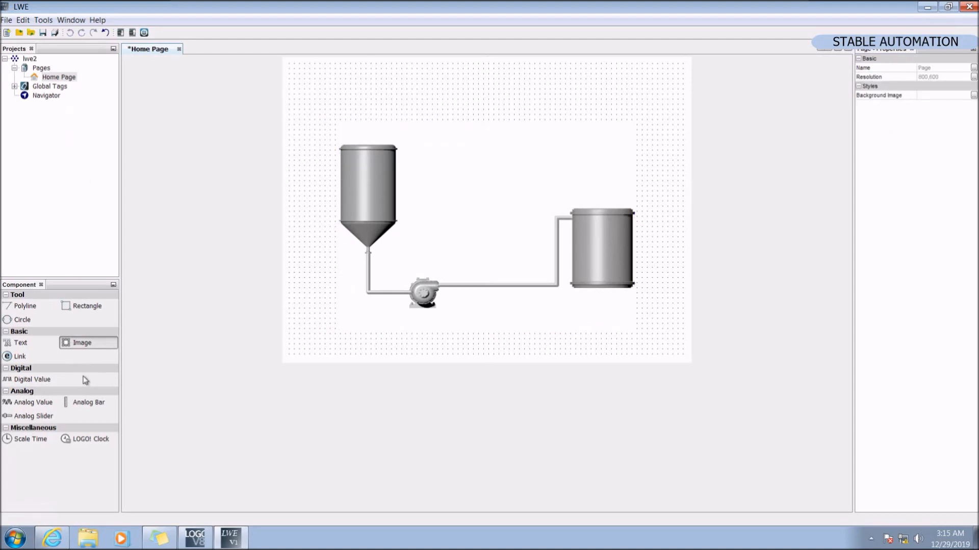
mouse_move(31, 379)
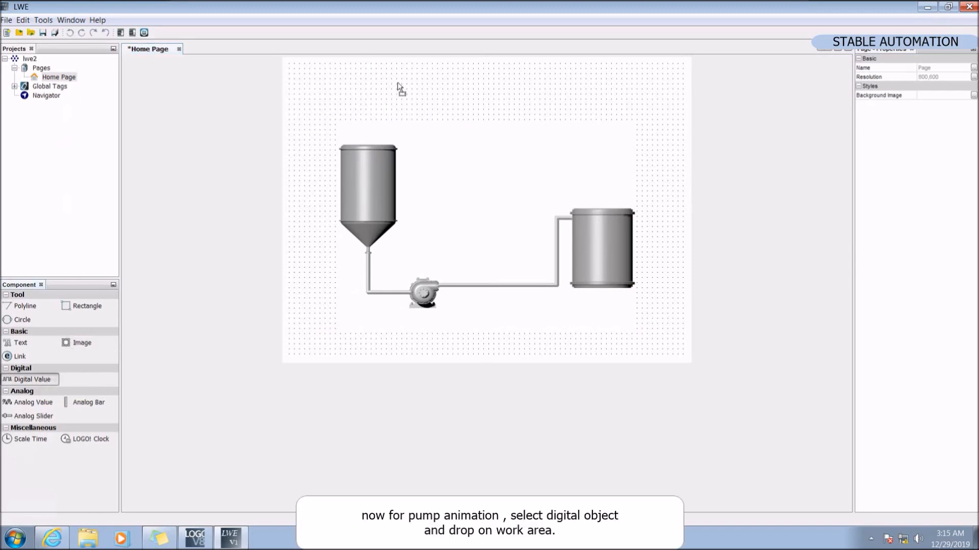
- Add a Digital Value with green pump p2.png as On image and p1.png as Off
drag(31, 379, 475, 94)
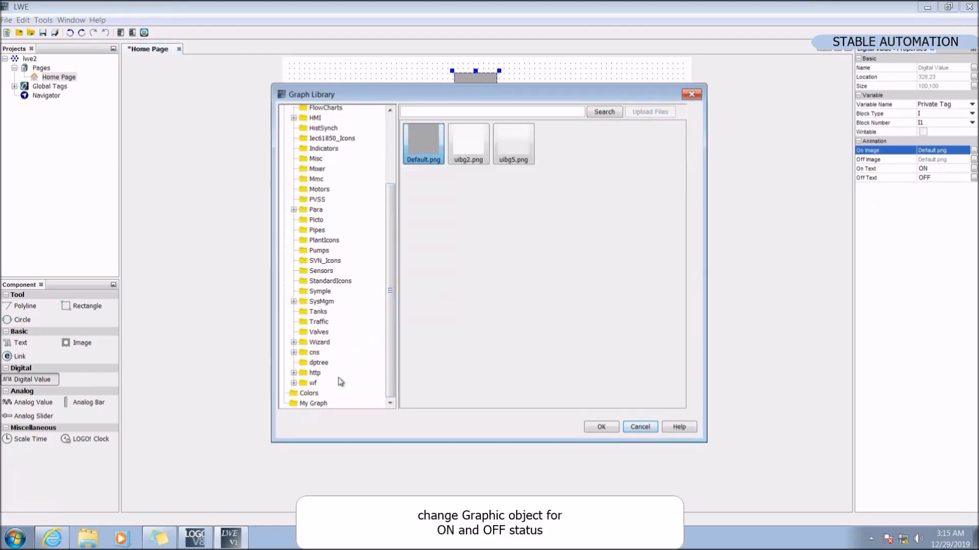
click(314, 403)
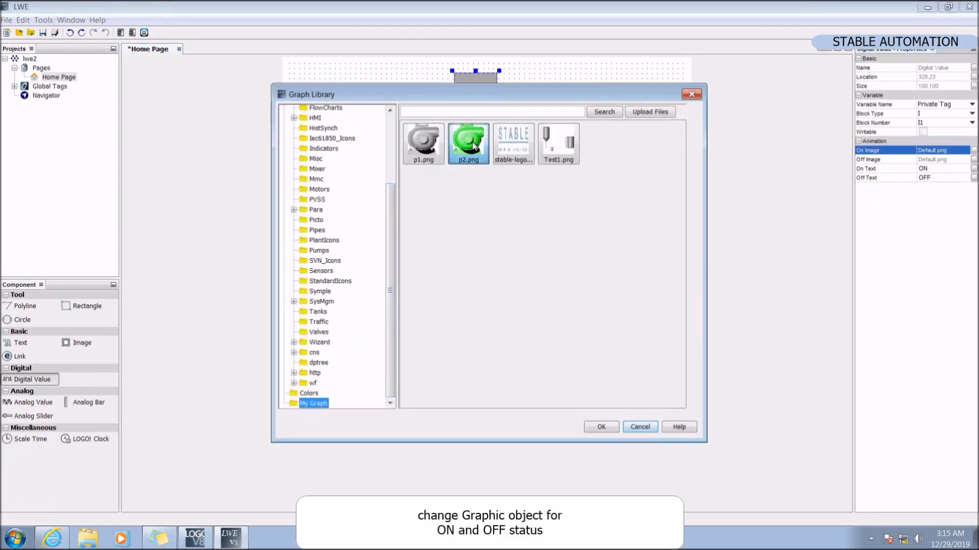
click(600, 427)
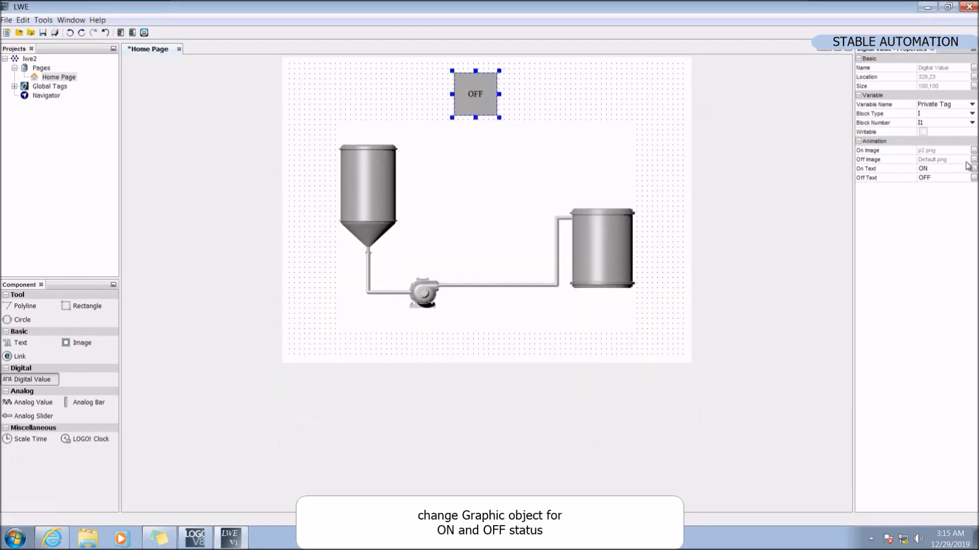
click(956, 159)
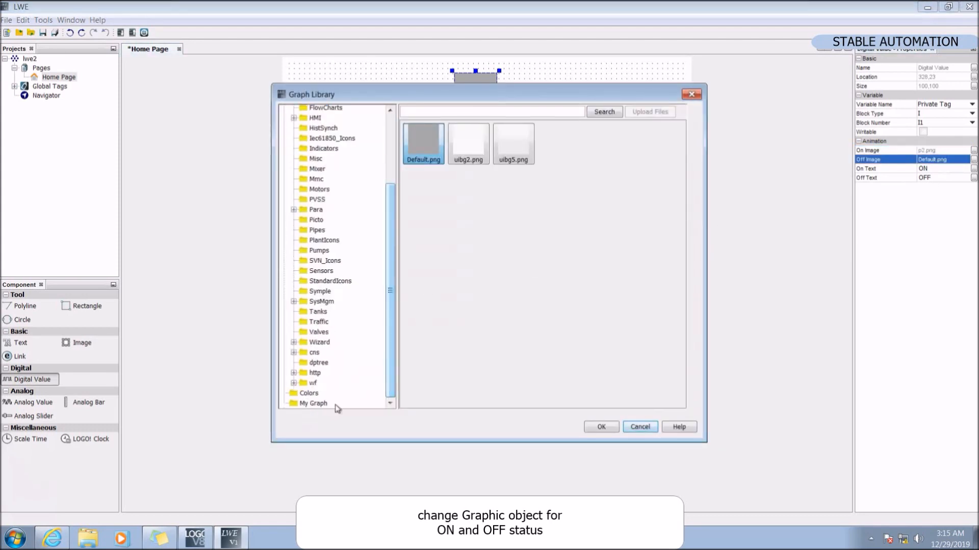
click(312, 404)
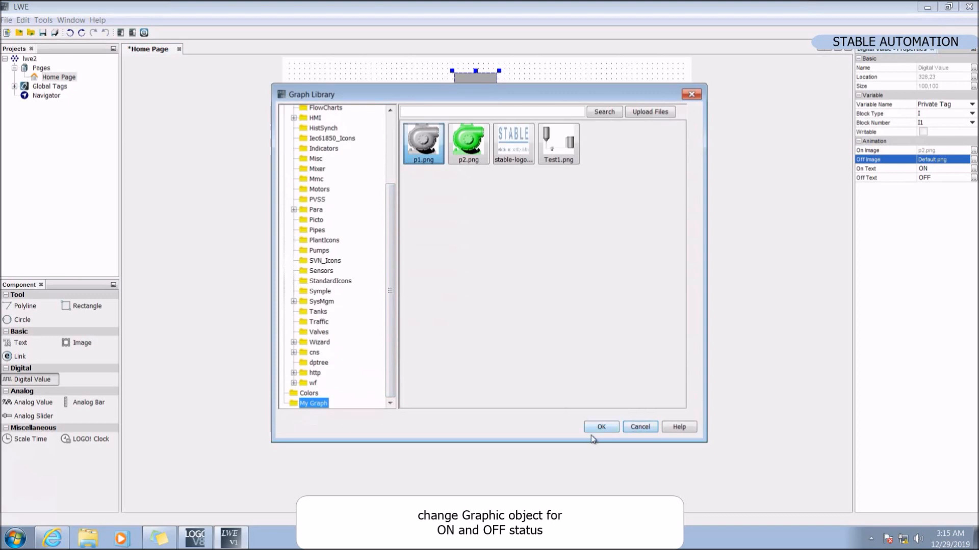
click(600, 427)
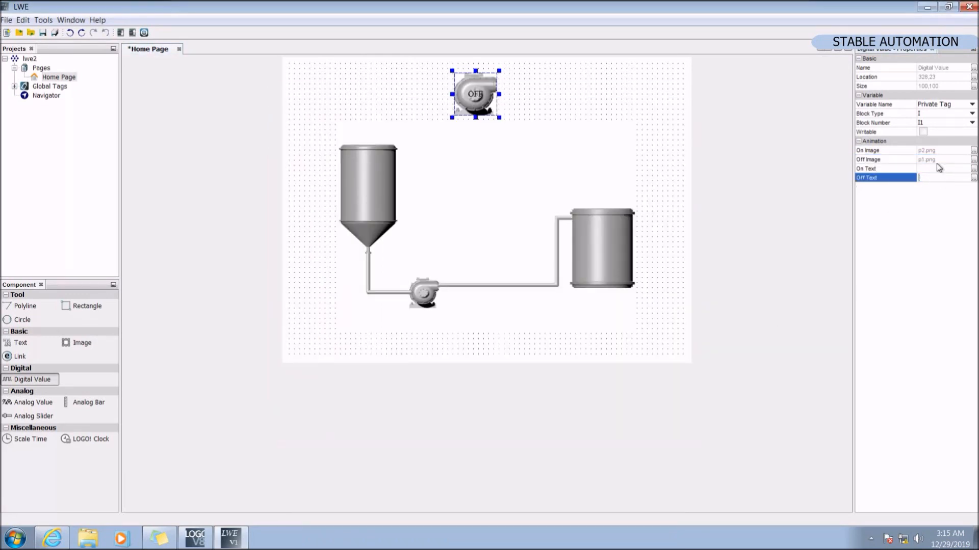
- Link the digital value to output block type Q, Q1
click(970, 113)
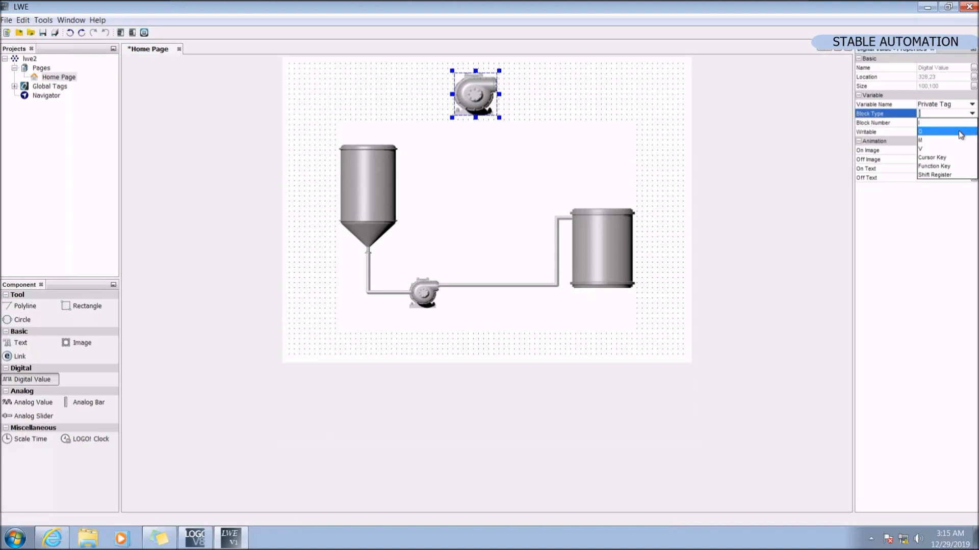
click(918, 131)
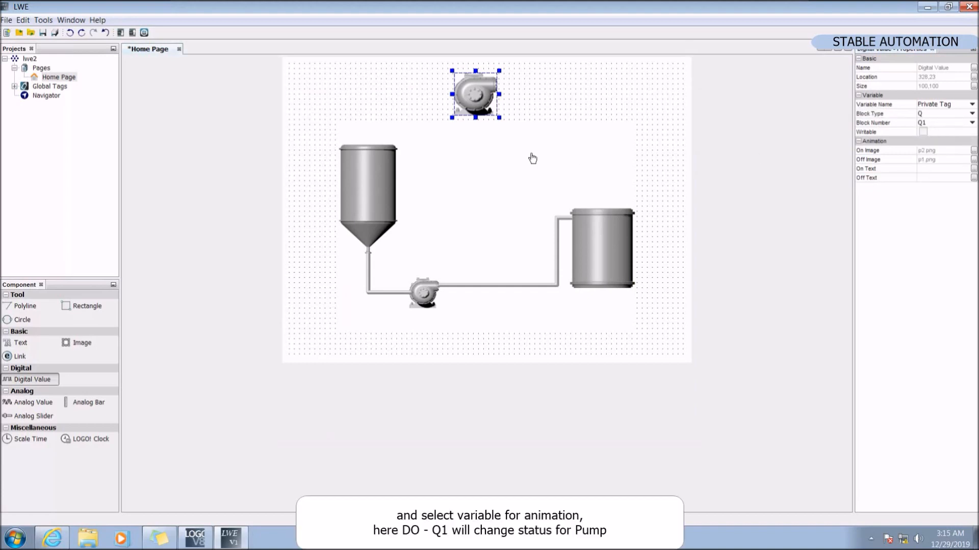
click(425, 294)
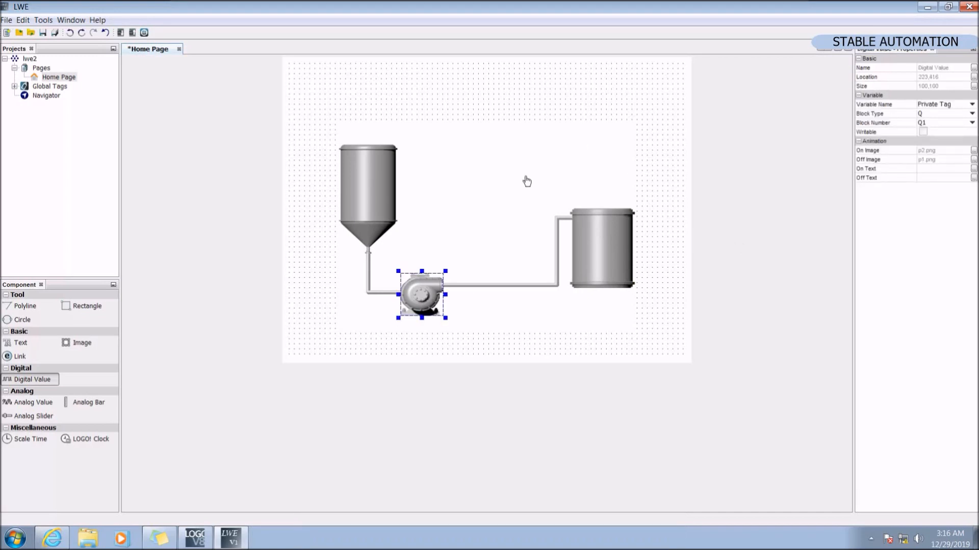
- Move the tank-and-pump diagram higher and set the new value field's block type to VW
drag(527, 181, 614, 325)
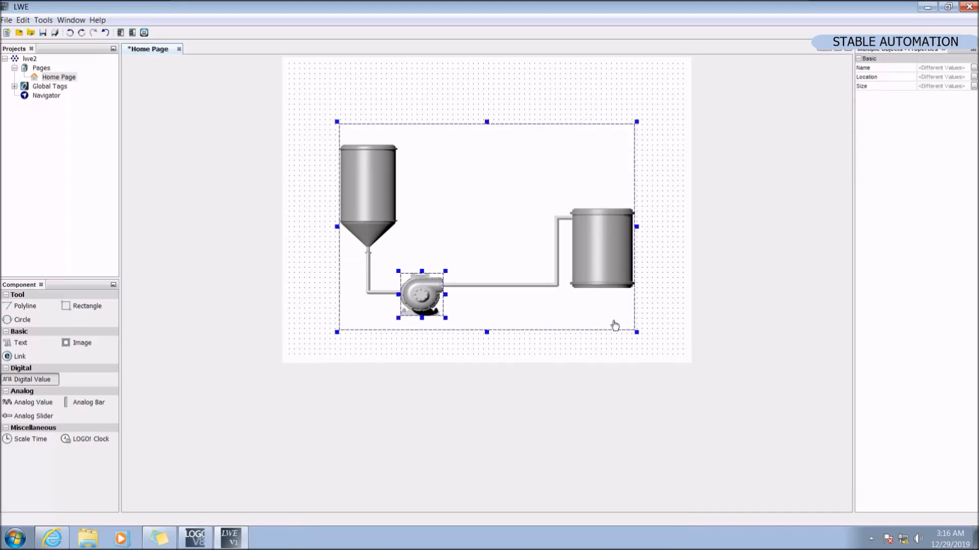
drag(615, 324, 615, 298)
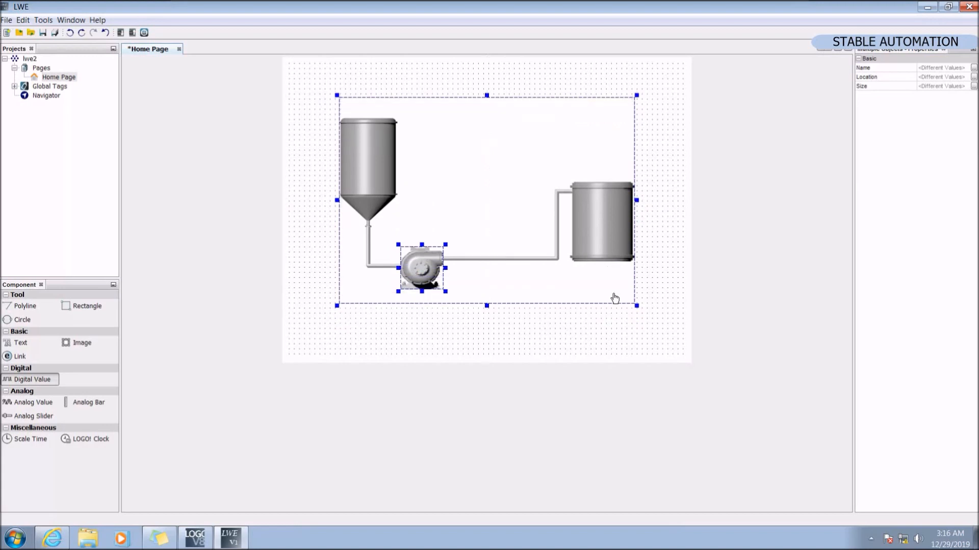
mouse_move(312, 364)
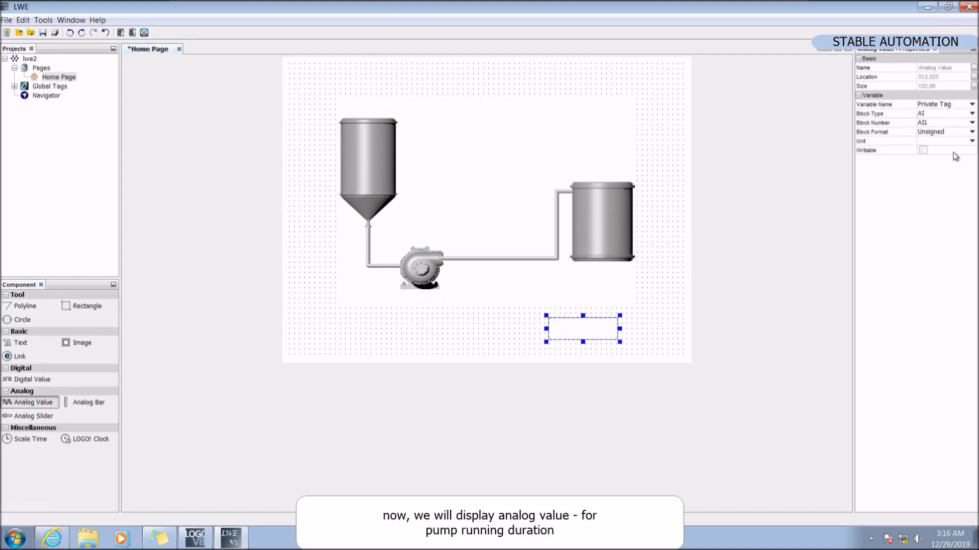
click(971, 113)
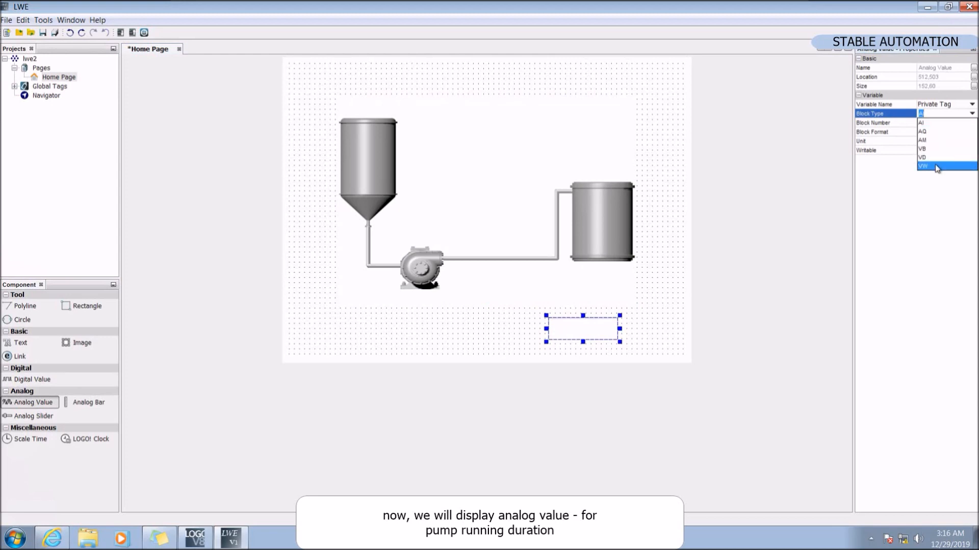
click(924, 167)
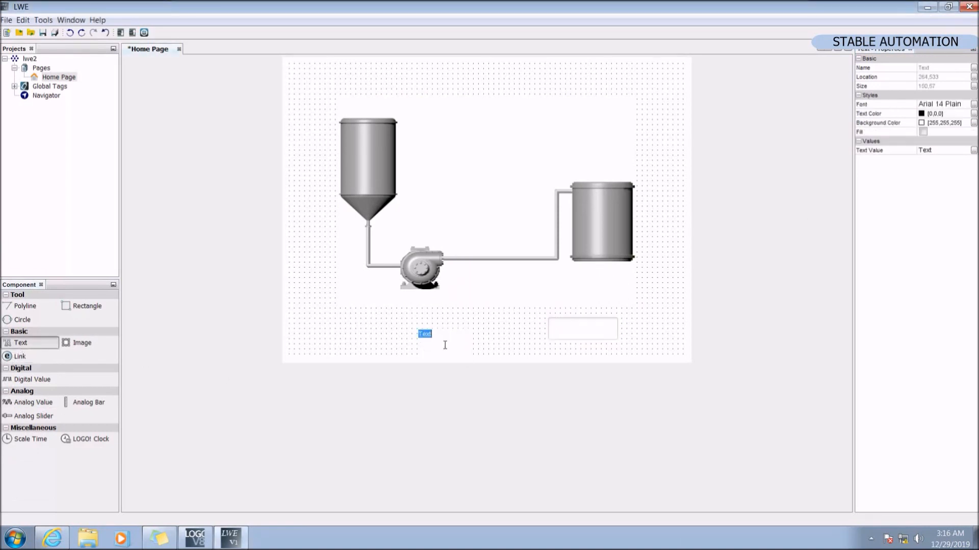
- Change the text label beside the value field to RUNNING SECONDS
text(RUNNING S)
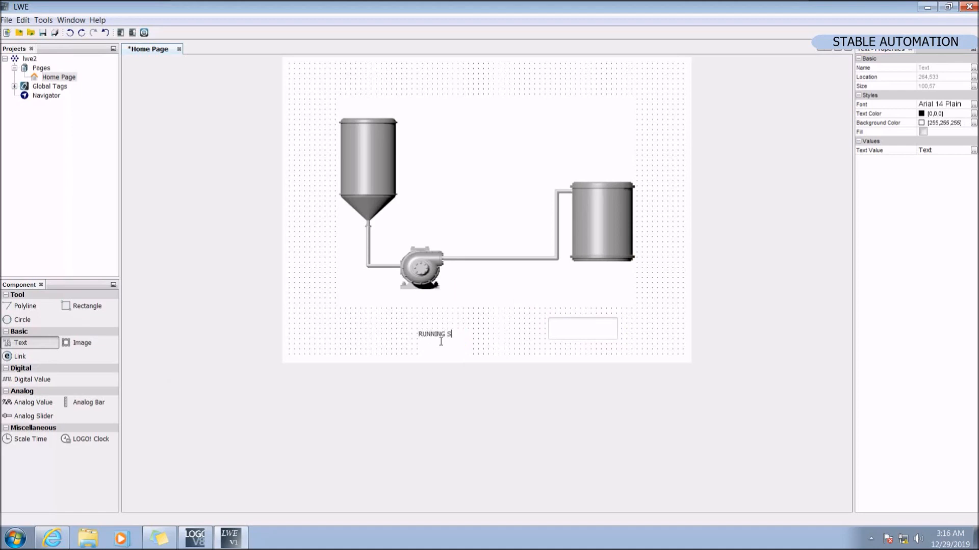
click(490, 349)
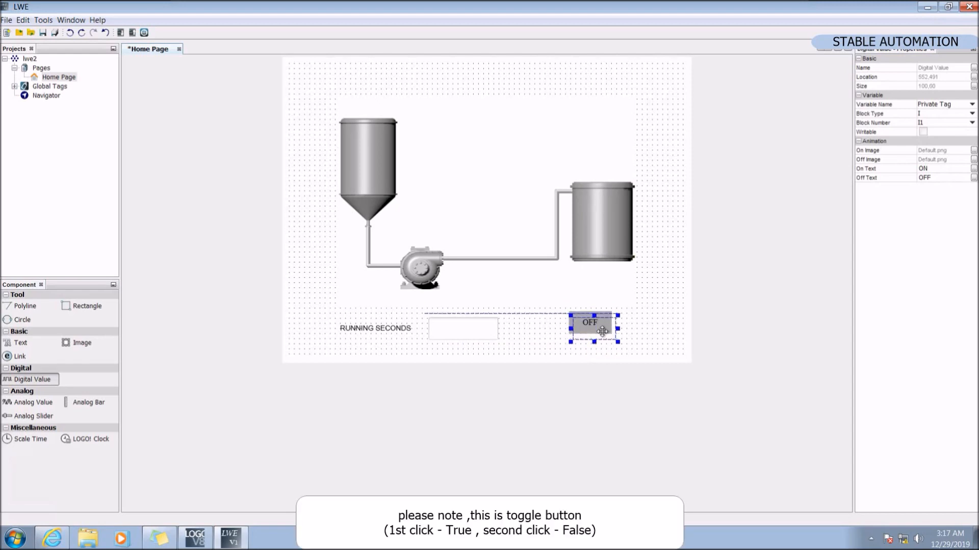
- Add a RESET label beside the toggle and bind the toggle to writable memory bit V0.0
drag(593, 323, 612, 328)
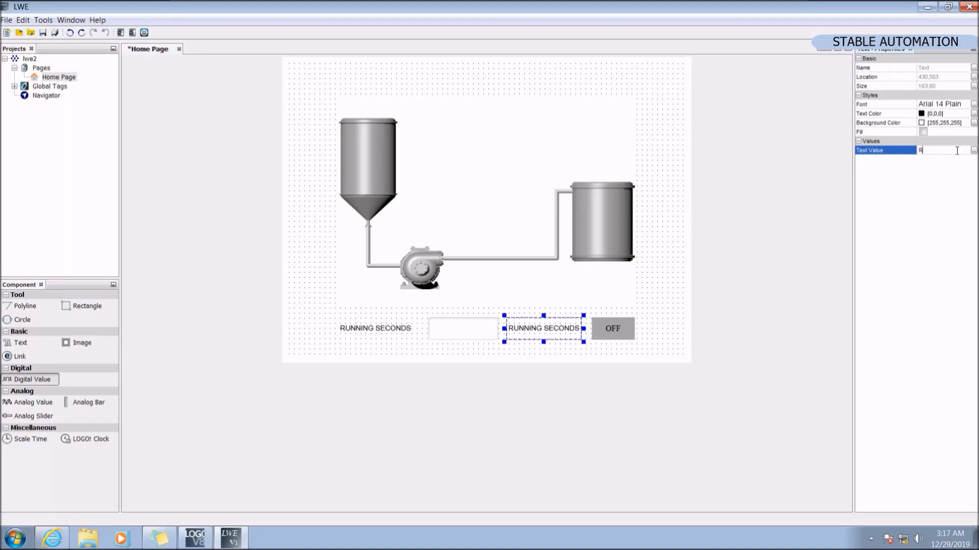
text(RESET)
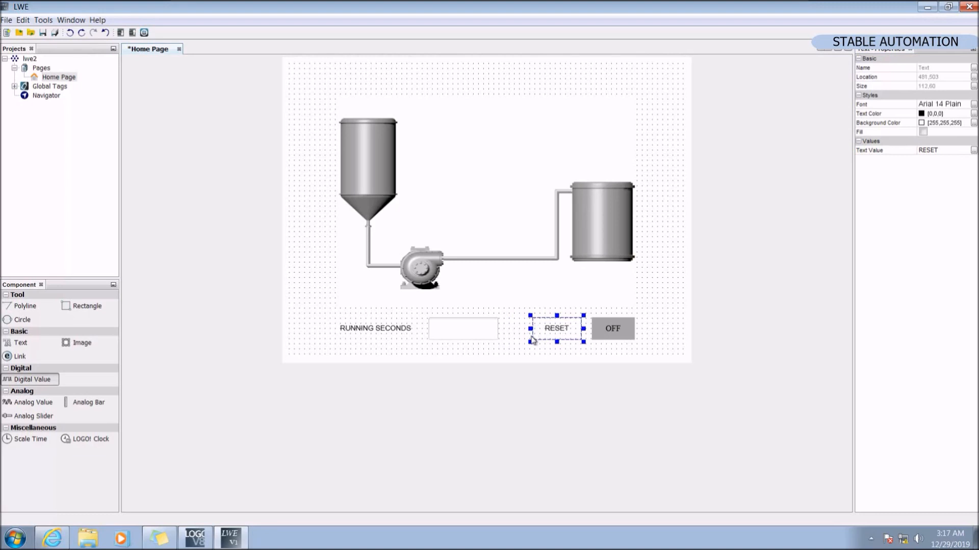
click(611, 329)
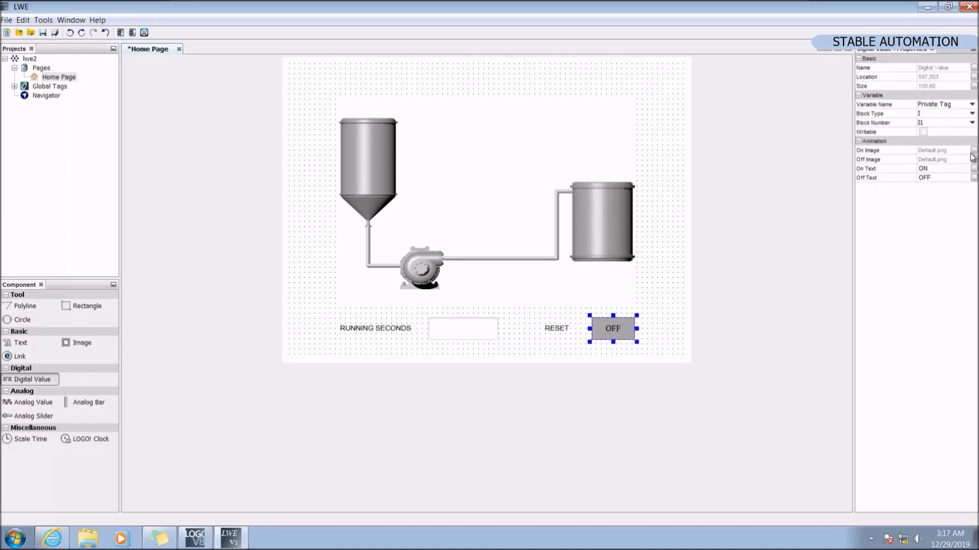
click(954, 113)
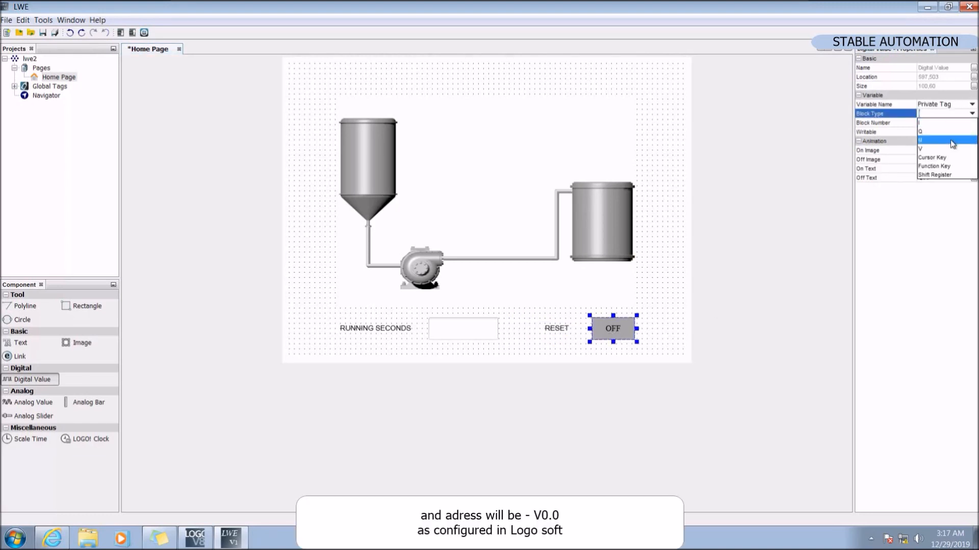
click(921, 150)
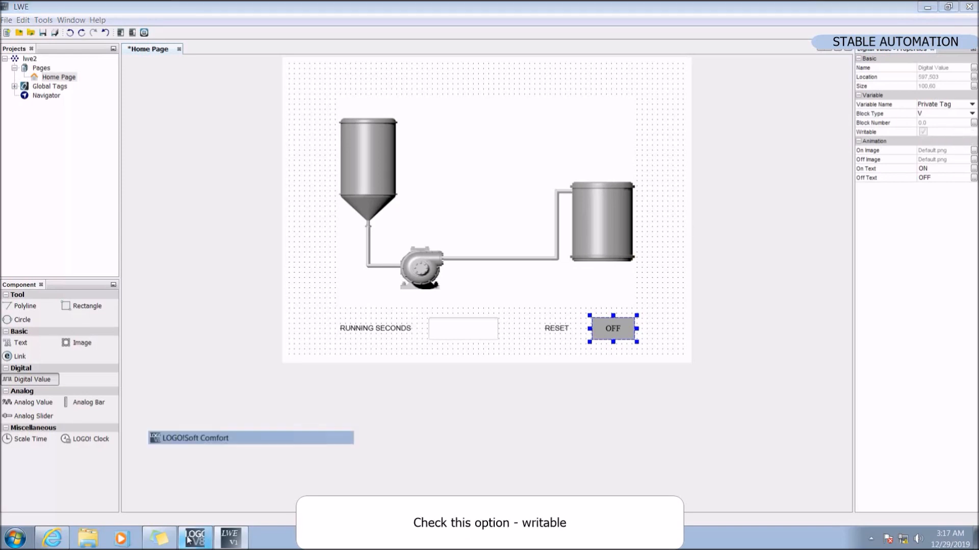
click(195, 538)
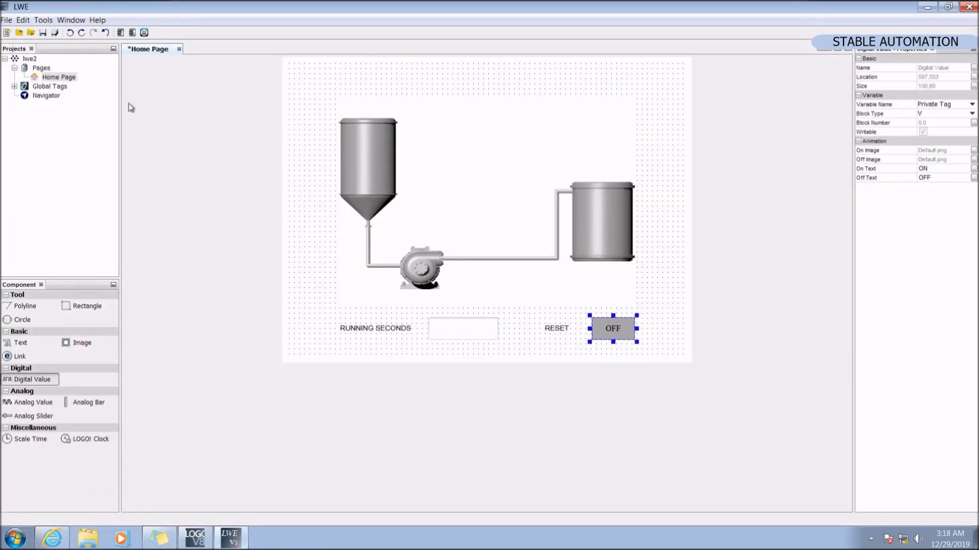
- Save the Home Page and add a new blank page, page_1, to project lwe2
click(43, 33)
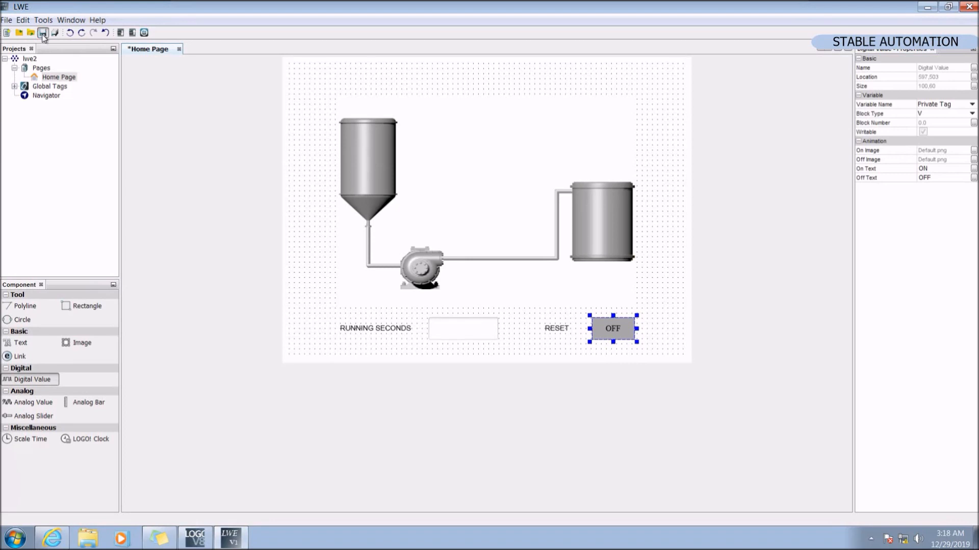
click(42, 32)
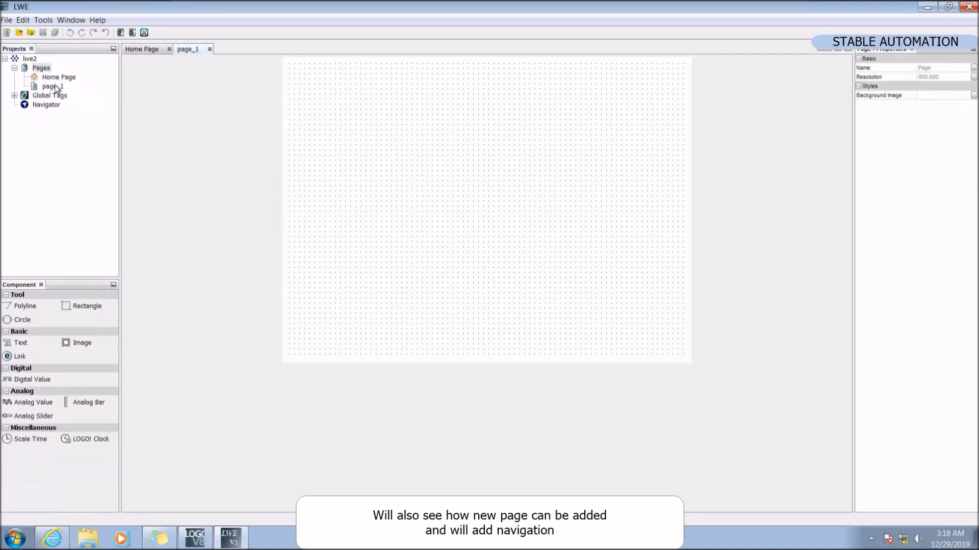
- Rename page_1 to IO STATUS, match the second indicator's size, and begin adding labels
double_click(52, 86)
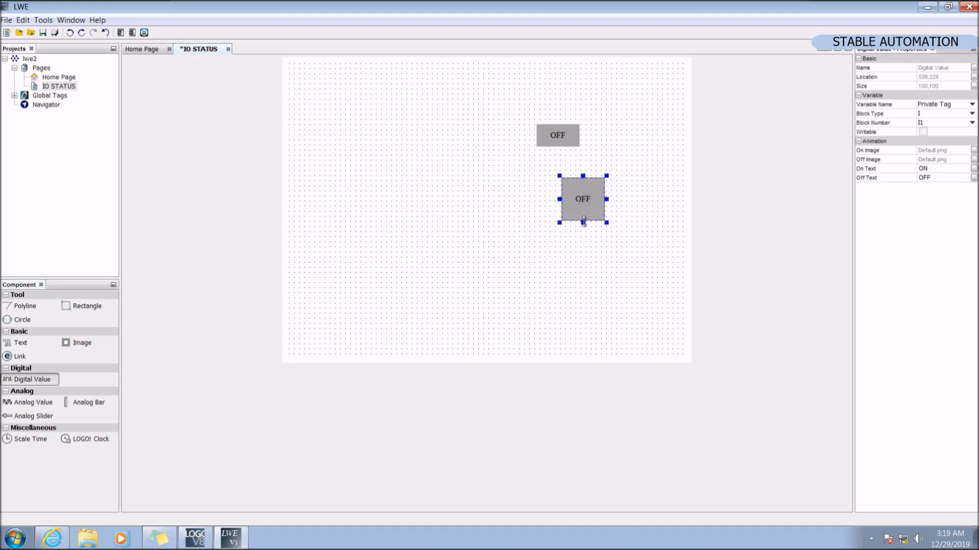
drag(582, 222, 582, 190)
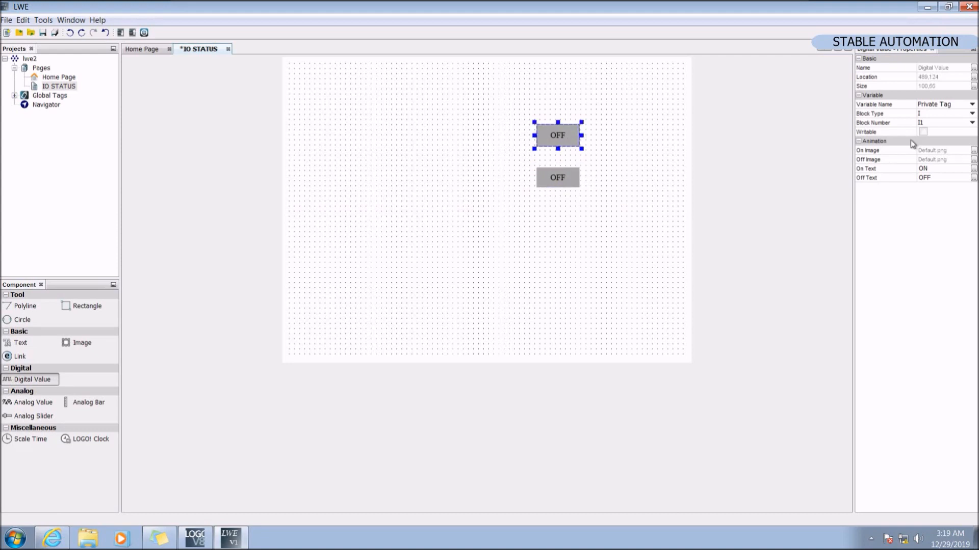
click(556, 177)
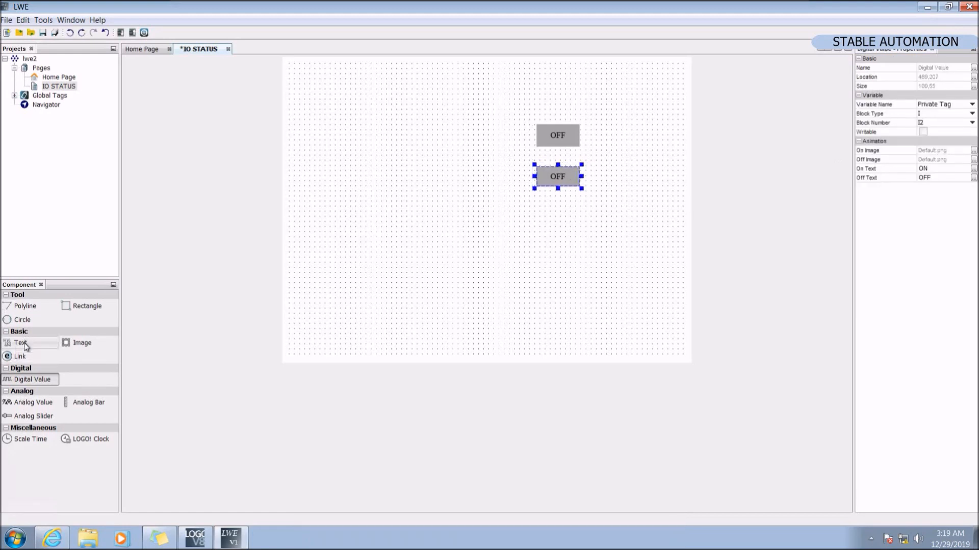
click(20, 343)
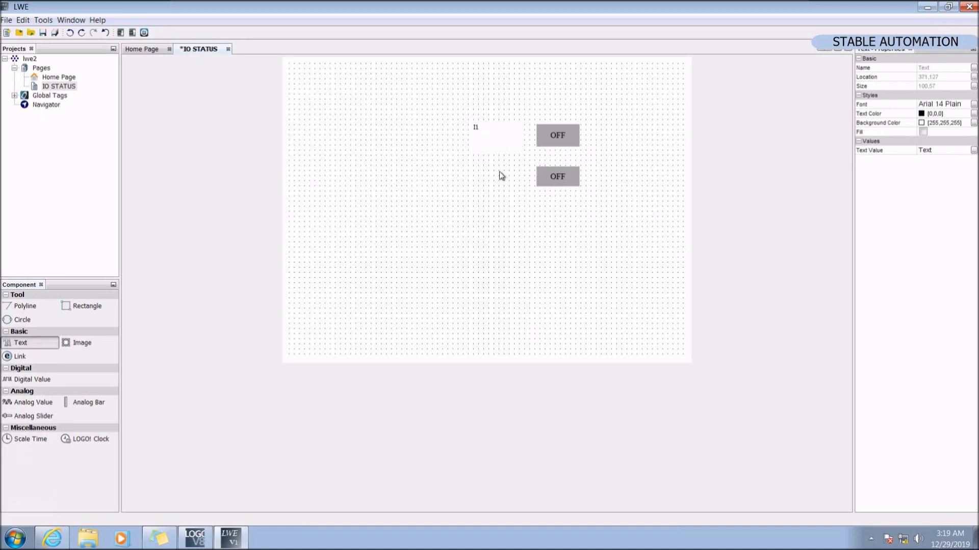
- Place an Arial 14 I1 label beside the top indicator, then copy the I2 row down
click(496, 135)
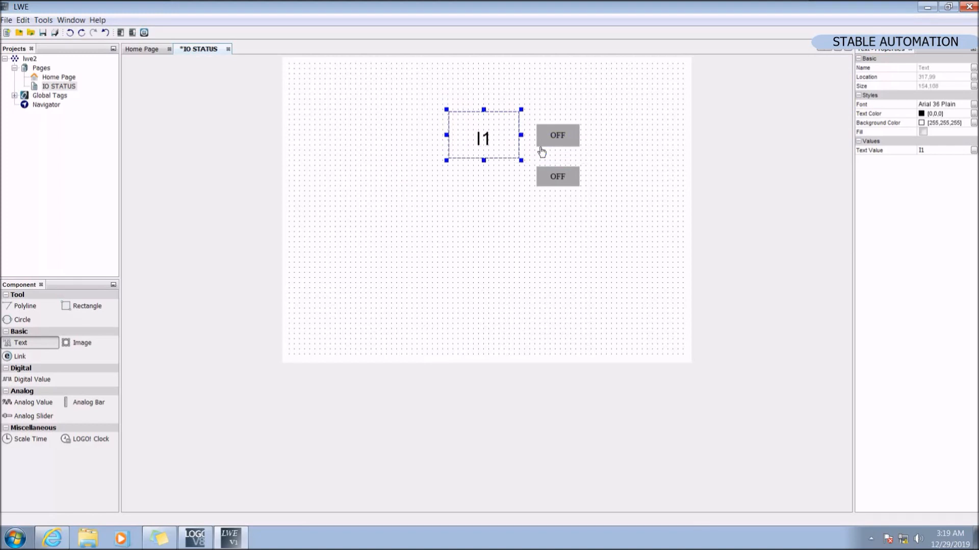
click(943, 104)
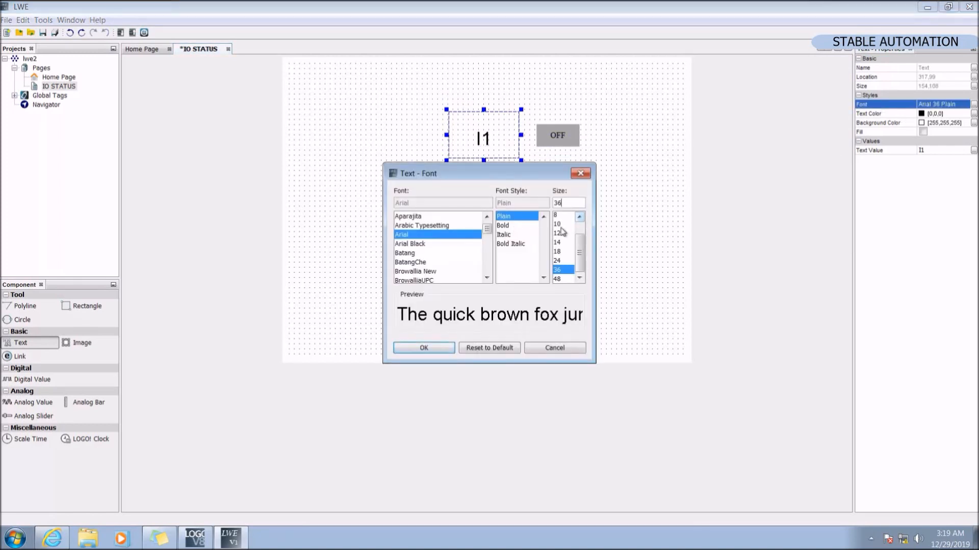
click(423, 347)
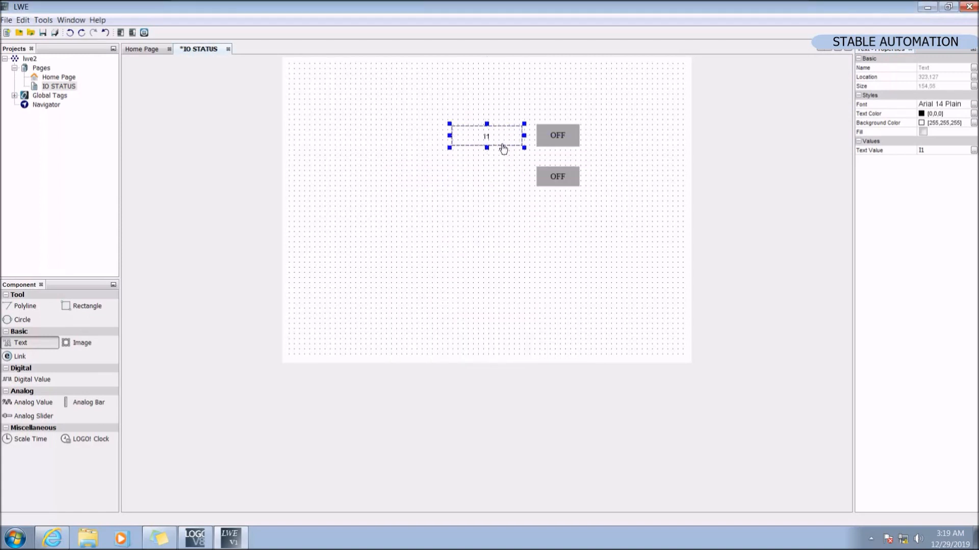
drag(486, 136, 517, 211)
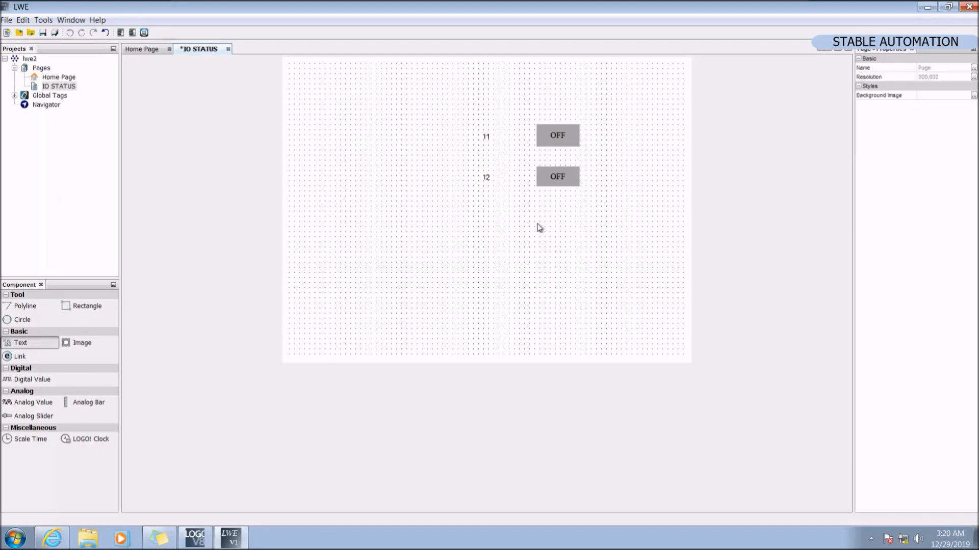
drag(481, 192, 623, 212)
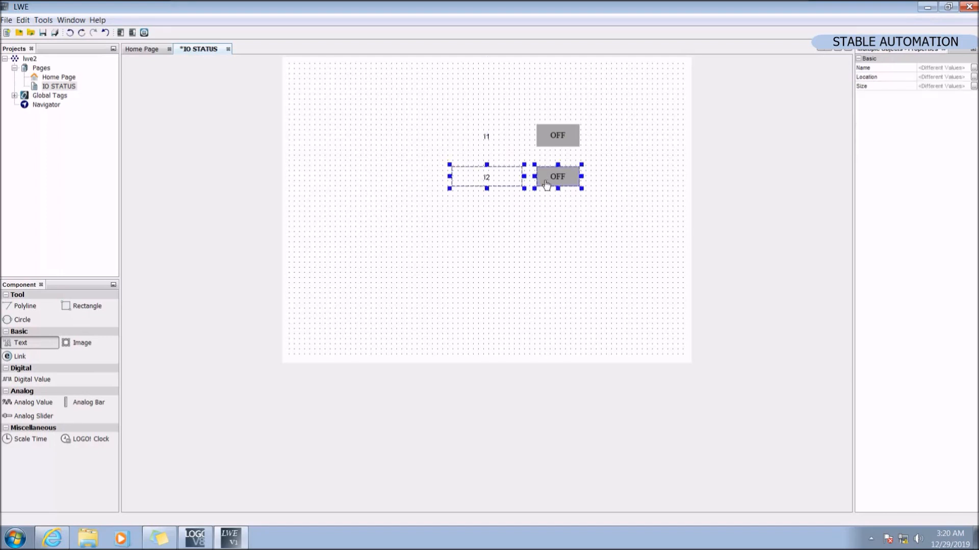
drag(543, 177, 555, 231)
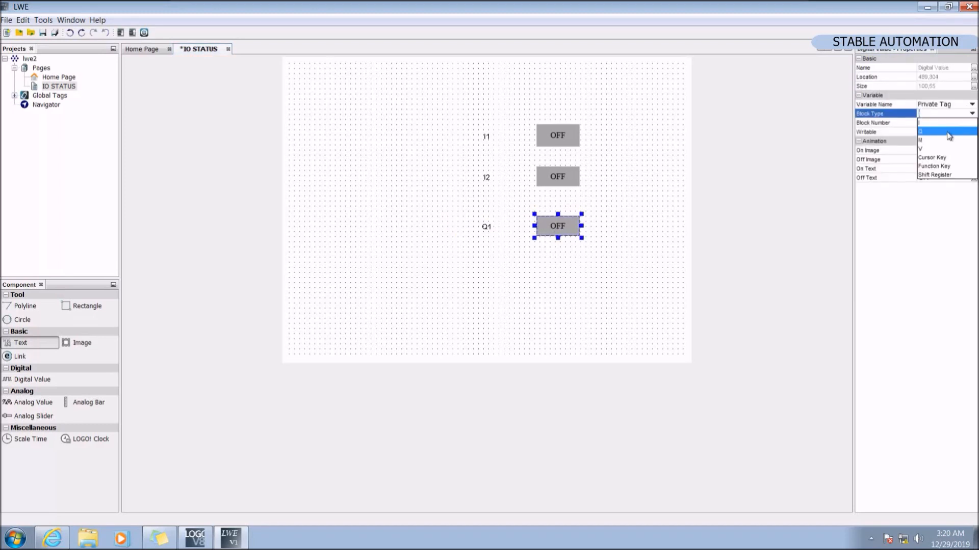
- Bind the copied third indicator to output block type Q, number Q1
click(936, 131)
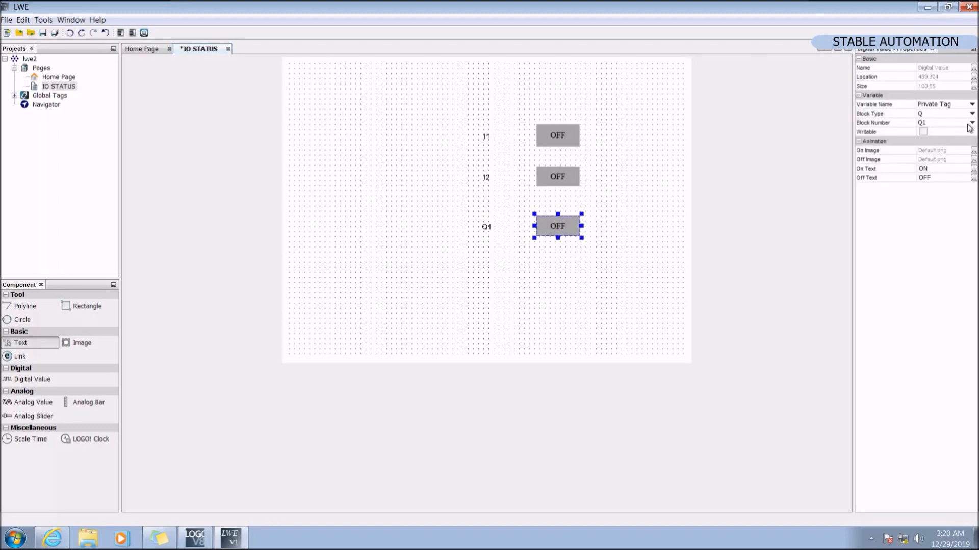
click(942, 122)
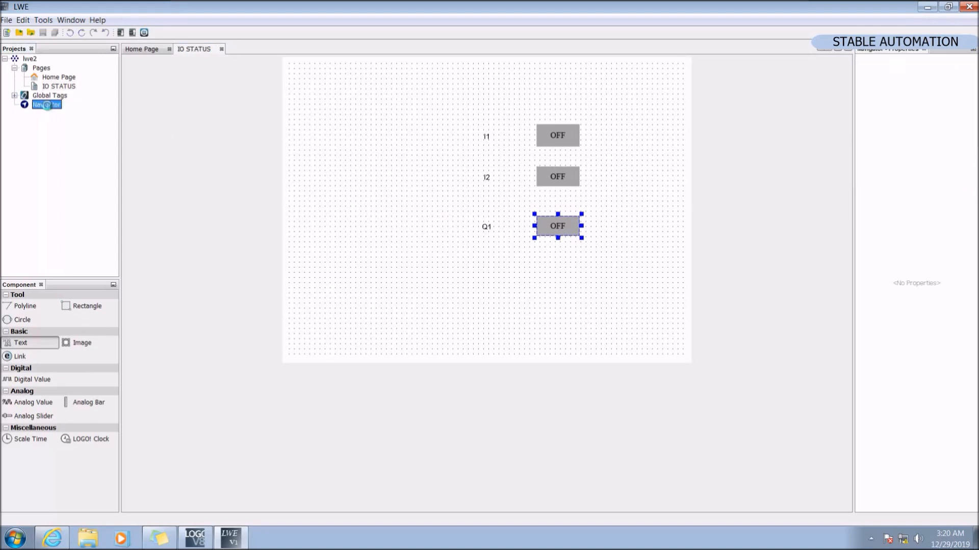
- In the Navigator, add a menu item linked to the IO STATUS page
double_click(46, 104)
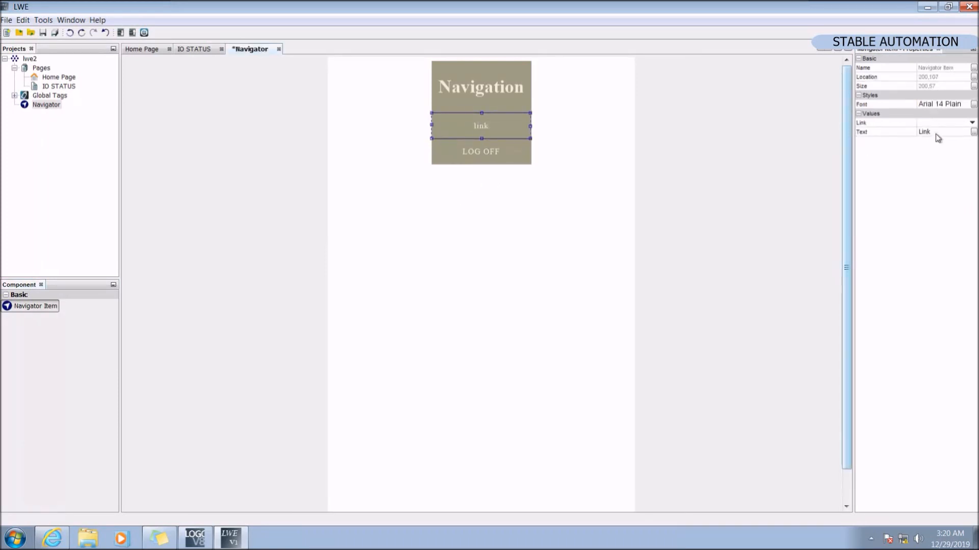
text(PA)
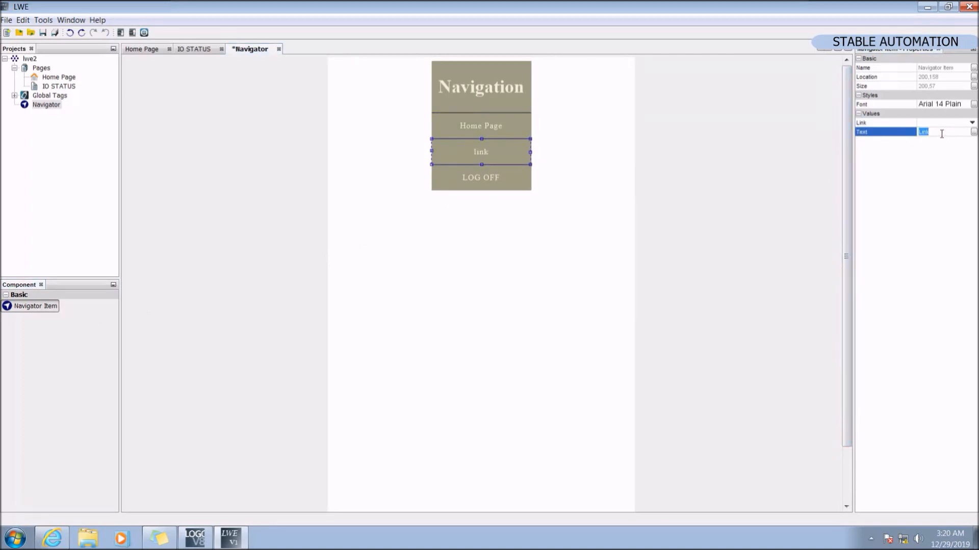
text(IO Status)
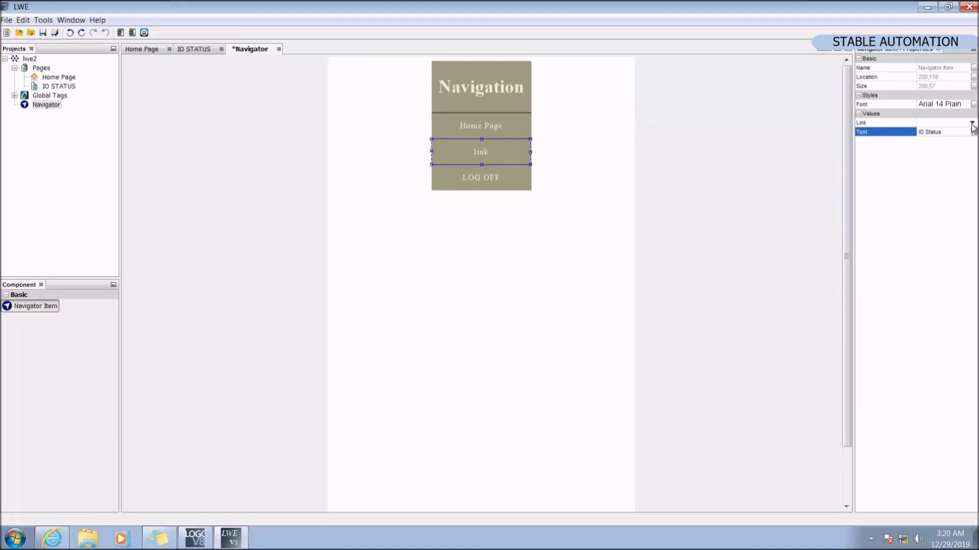
click(970, 122)
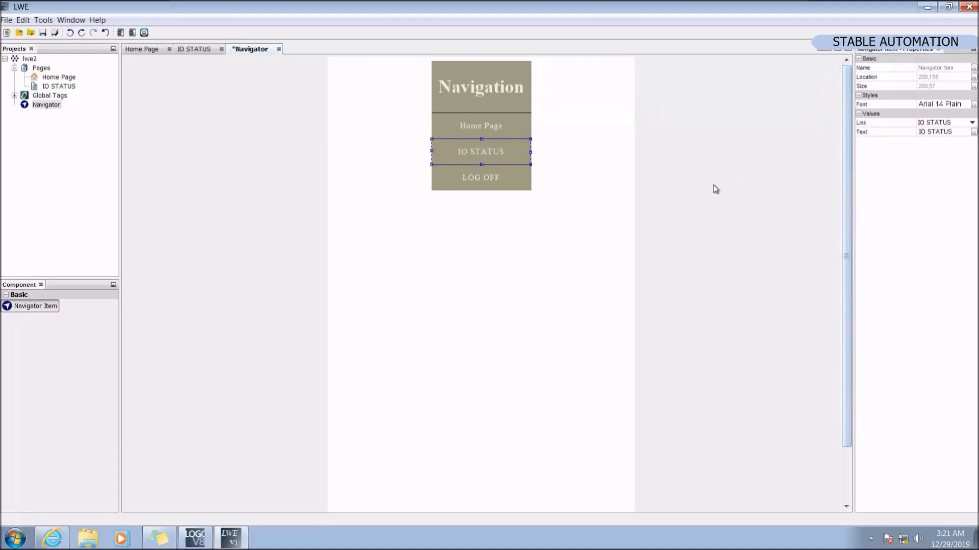
- Label the menu item 'IO Status', save the navigator, and return to IO STATUS
double_click(935, 131)
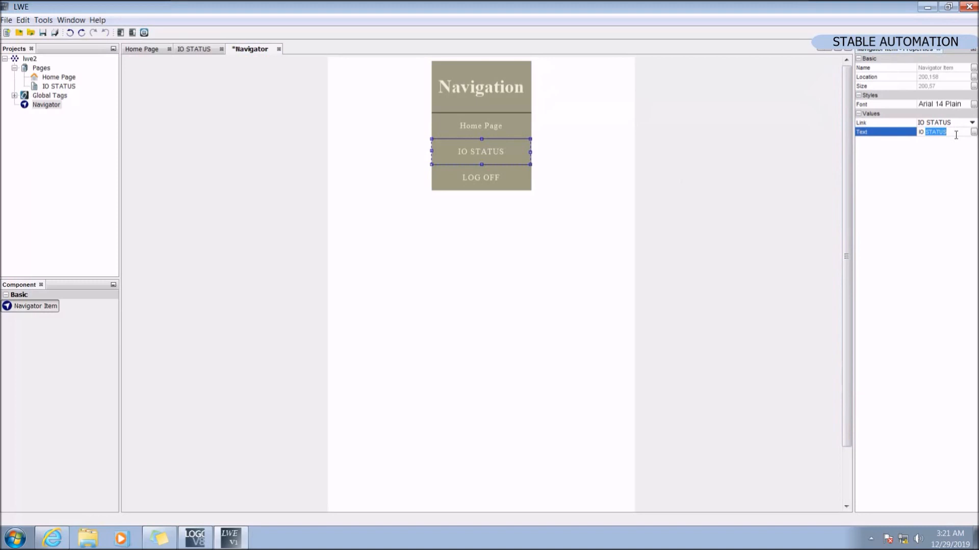
text(IO Status)
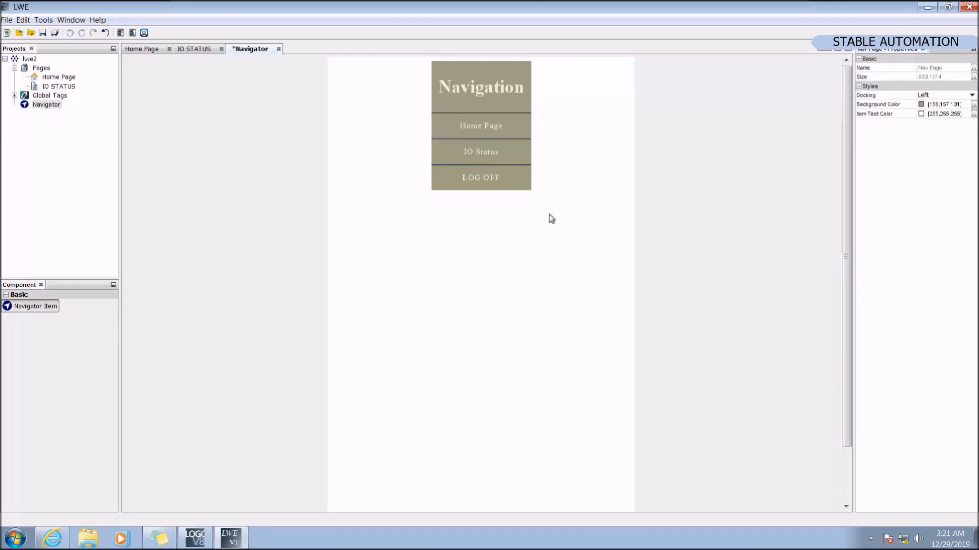
click(42, 33)
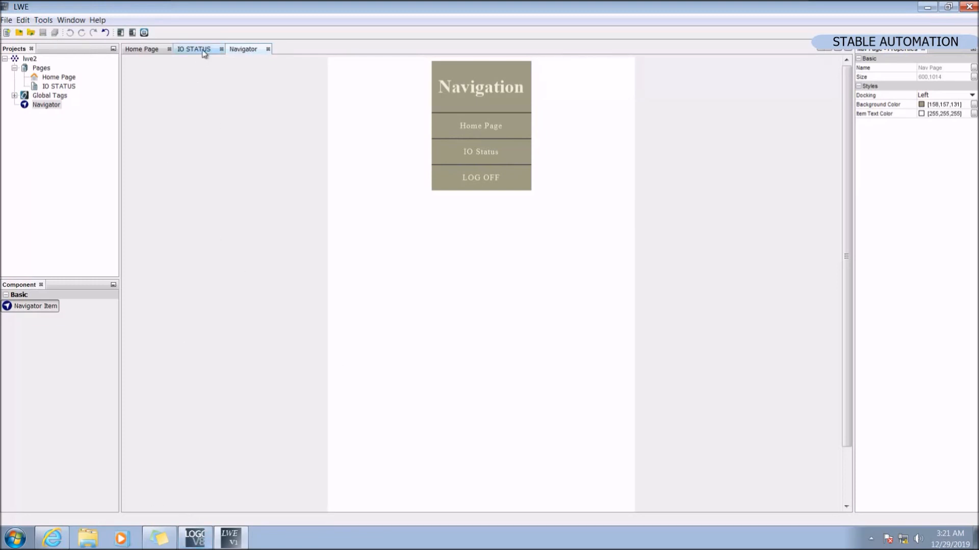
click(142, 49)
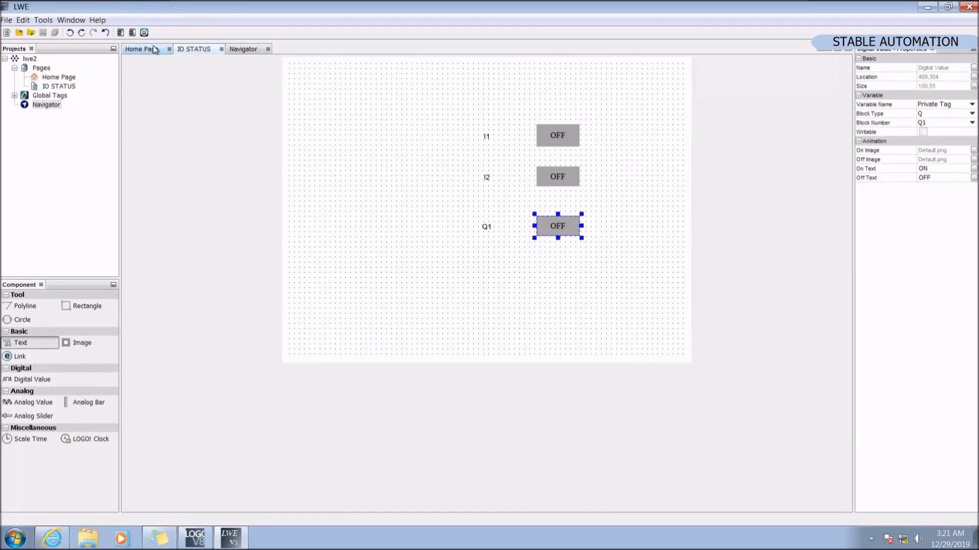
- Download the web project to the LOGO! at 192.168.0.3, allowing the base module to stop
click(193, 49)
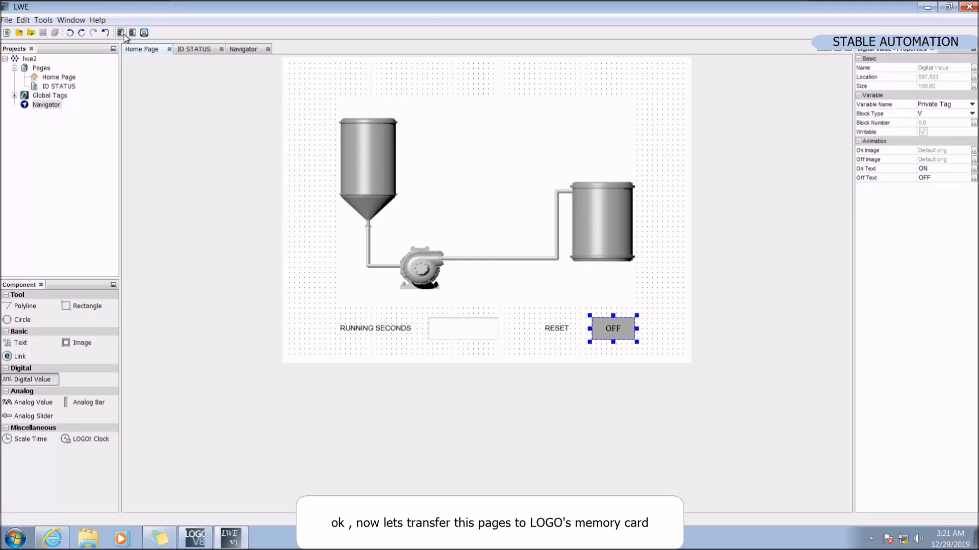
click(120, 32)
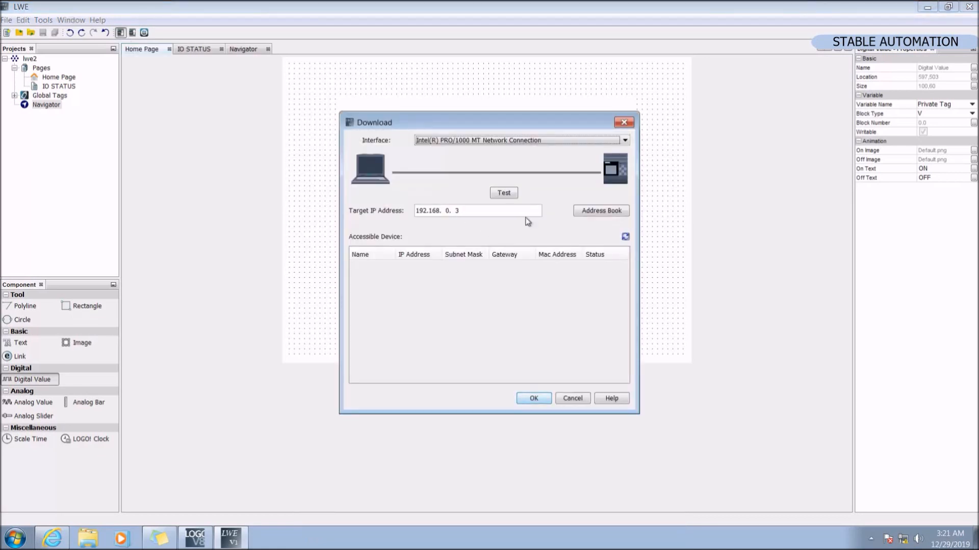
click(533, 398)
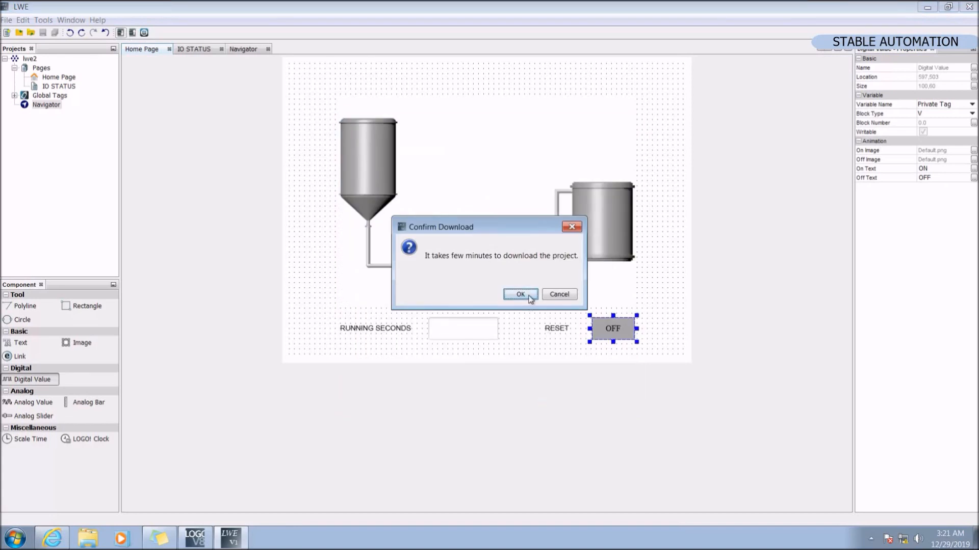
click(519, 294)
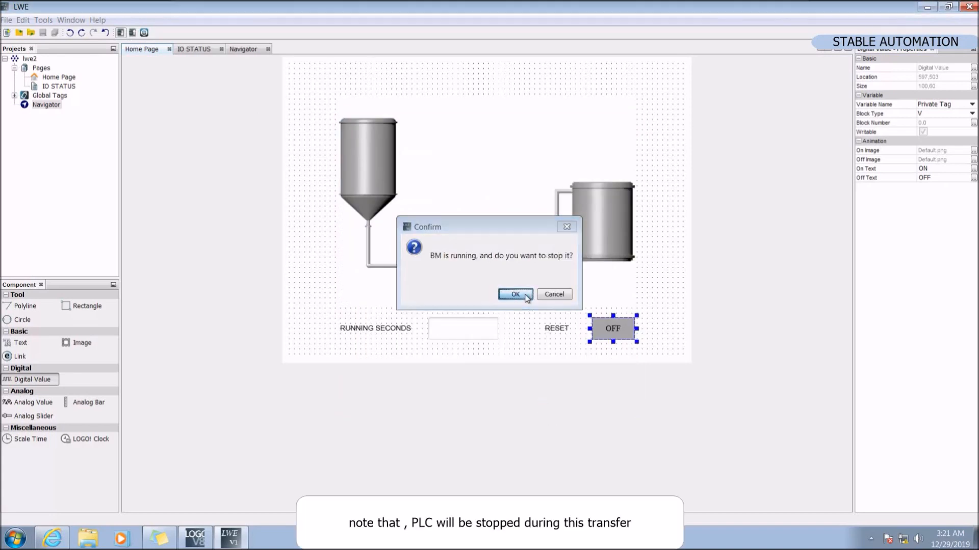
click(514, 294)
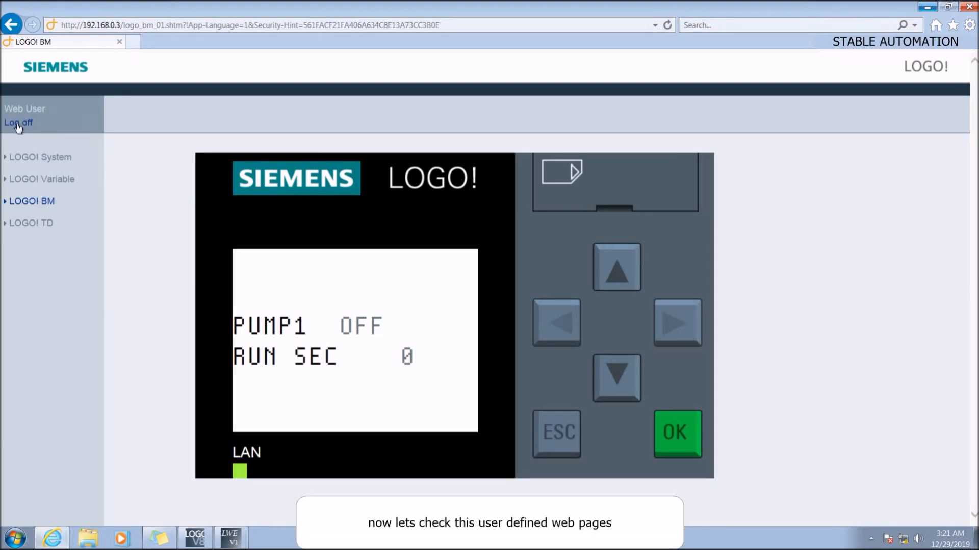
- Log off the standard web server and log back on to the customized pump site
click(18, 123)
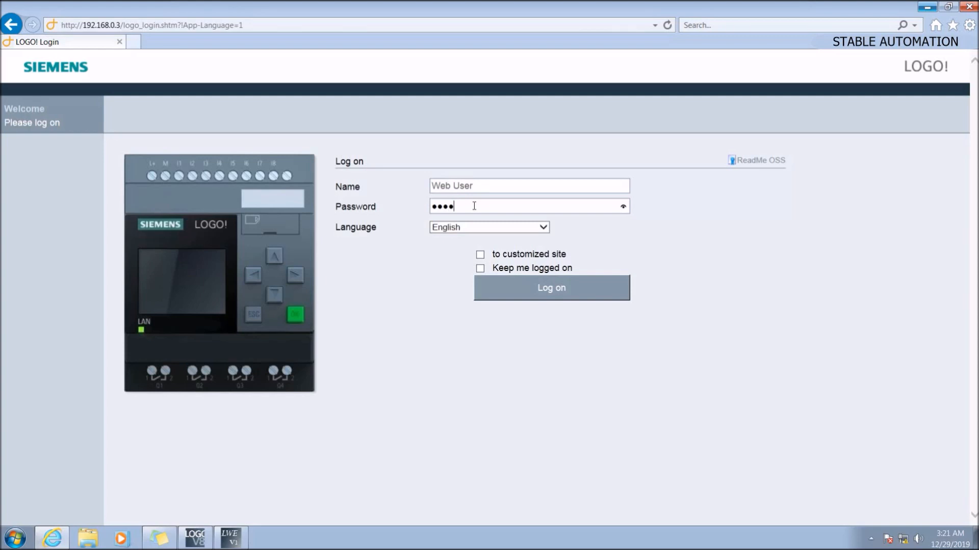
click(480, 255)
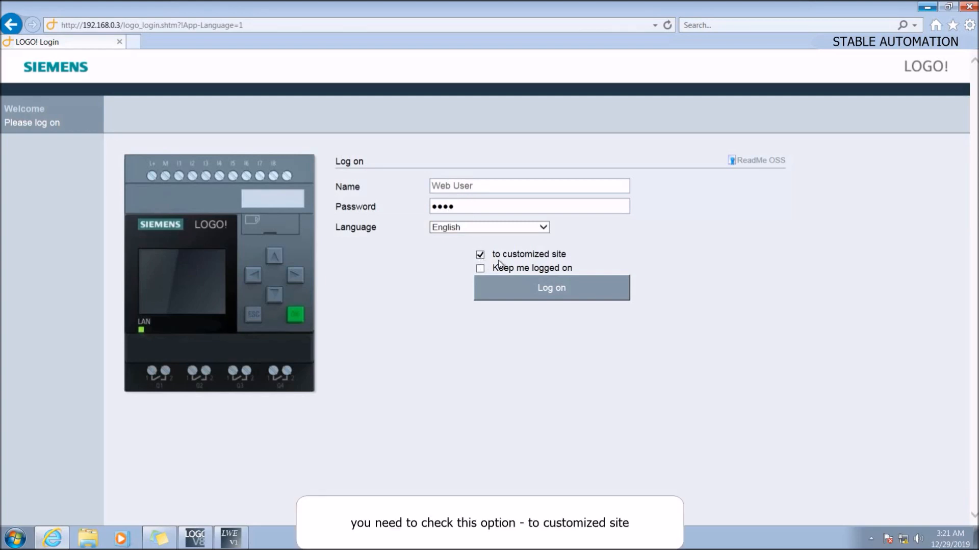
click(550, 288)
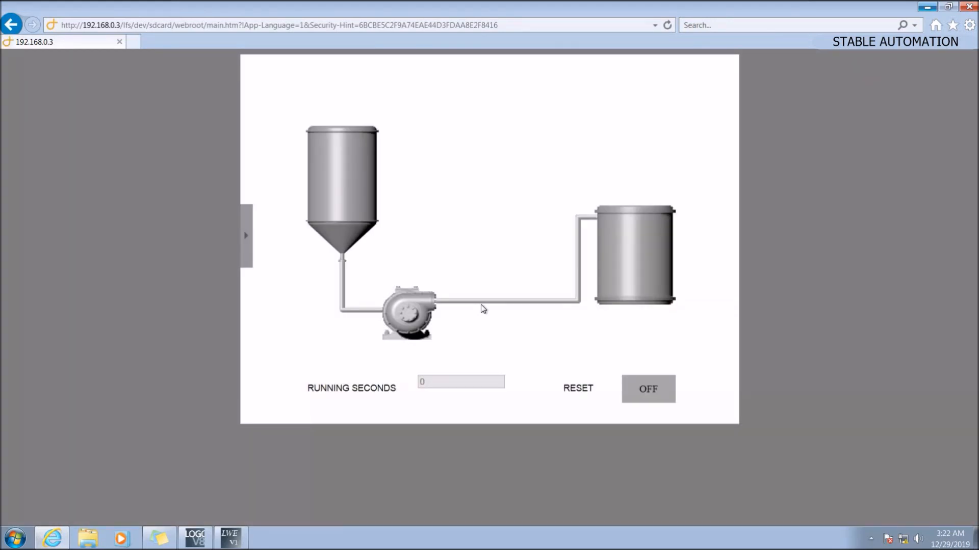
mouse_move(270, 263)
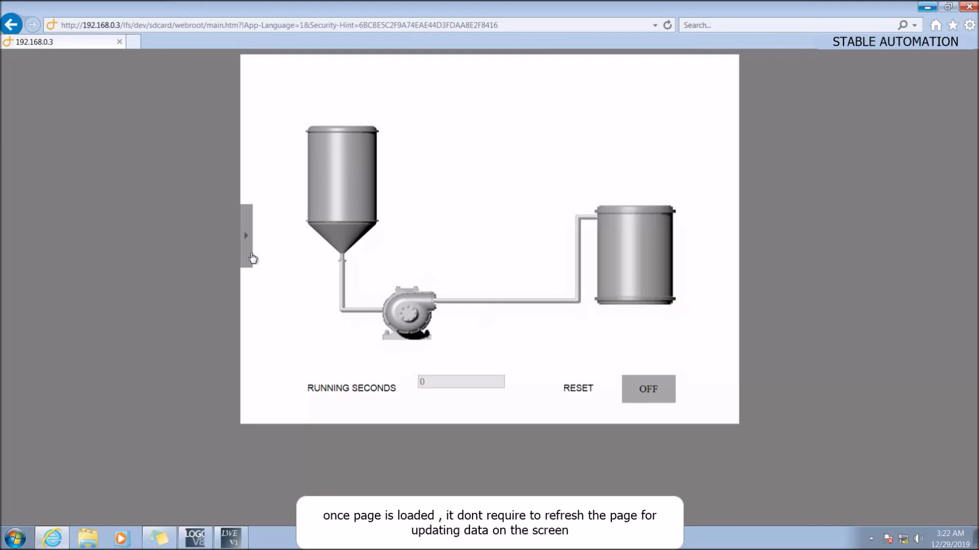
click(246, 236)
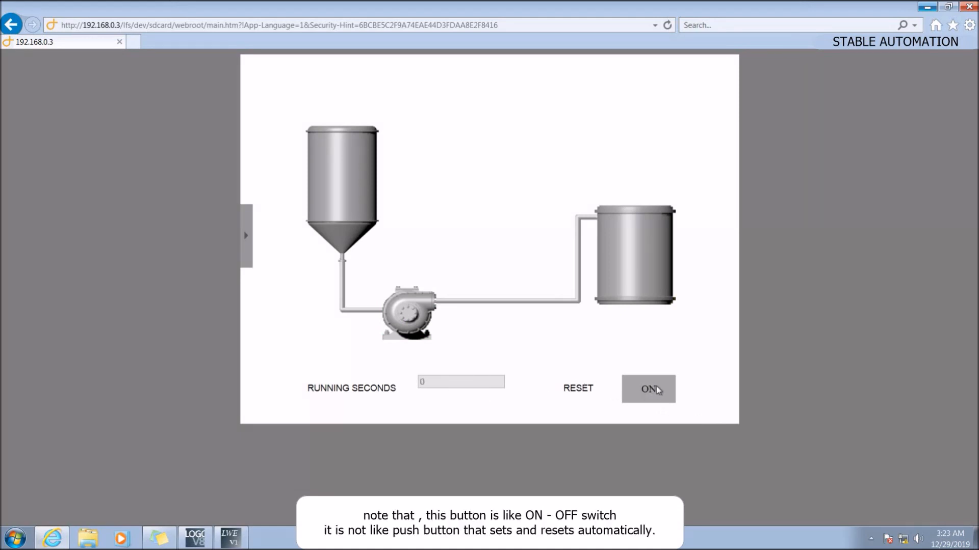
click(648, 389)
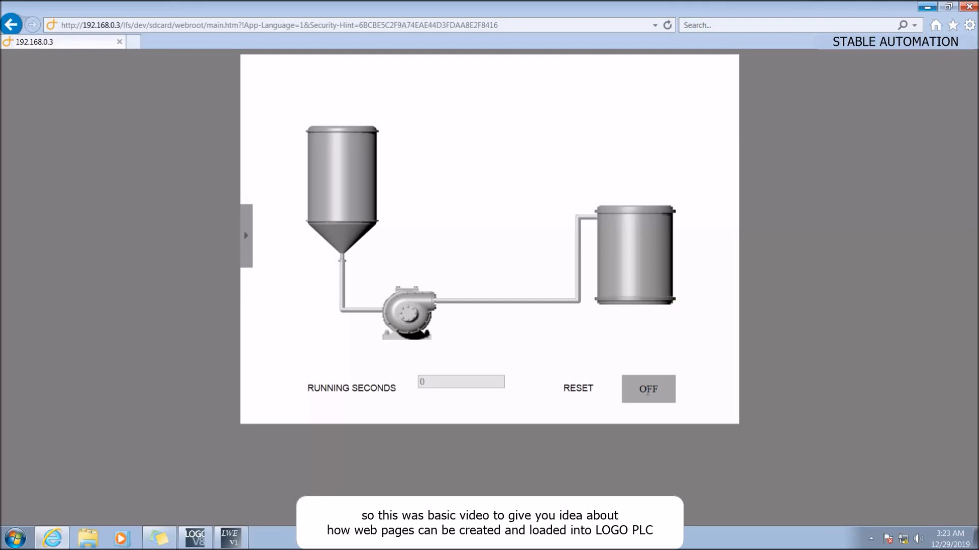
mouse_move(305, 219)
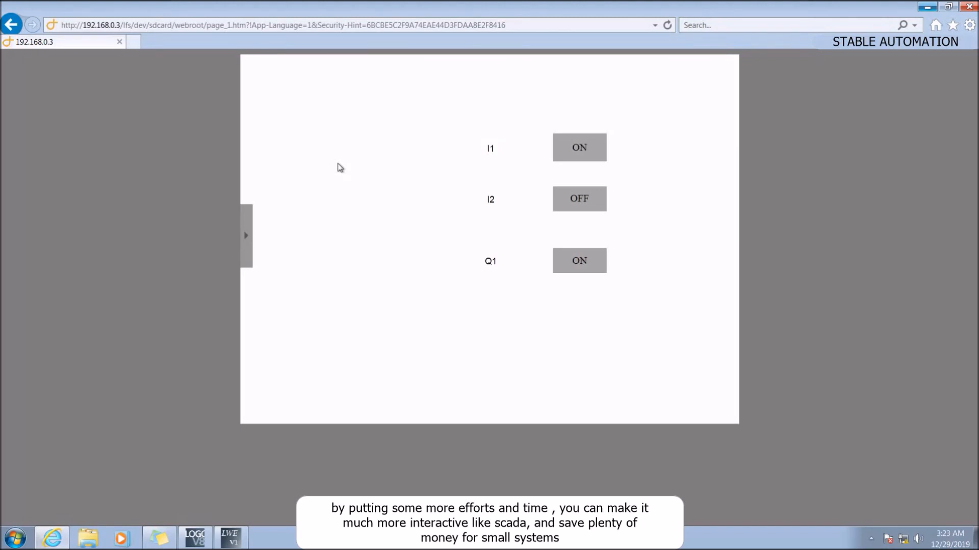
- Switch the browser to the IO Status page and watch I1, I2 and Q1 read OFF
click(578, 148)
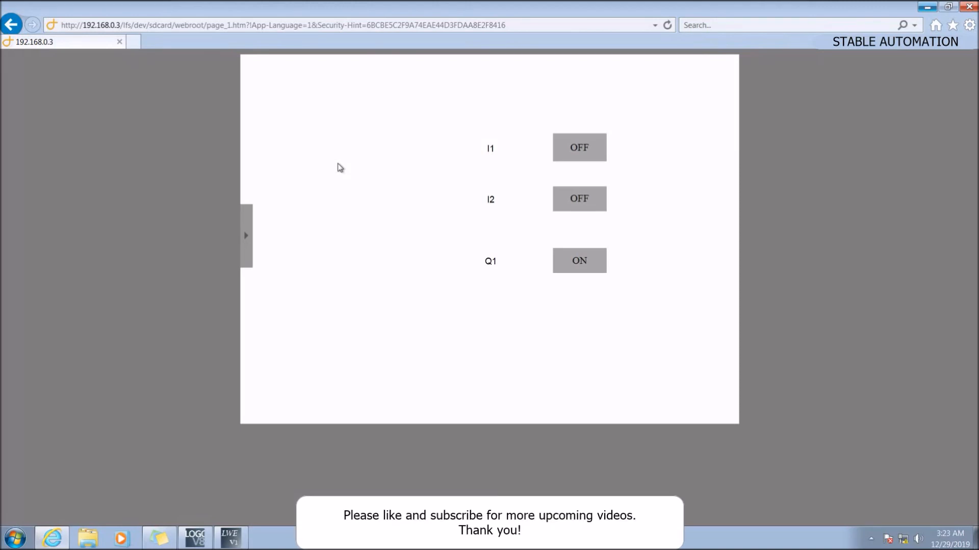
click(578, 199)
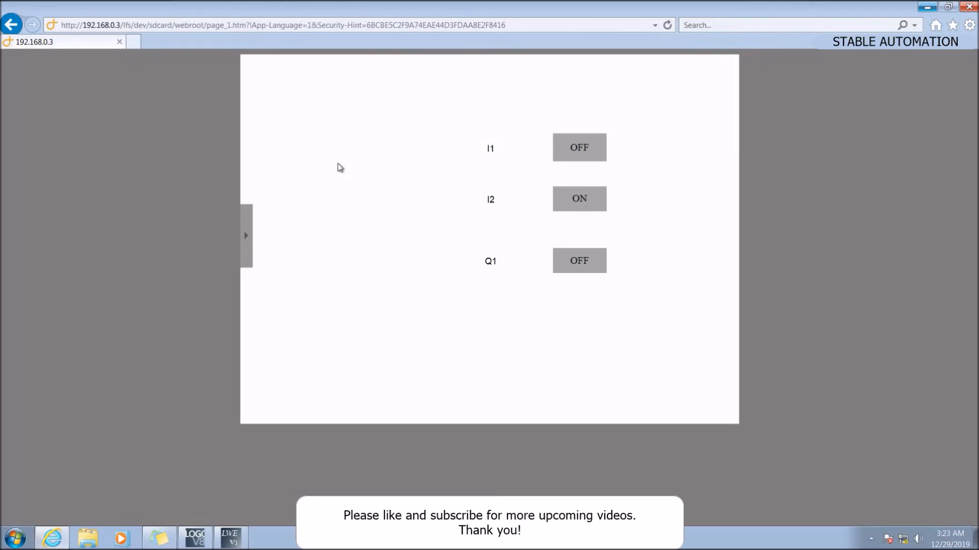
click(579, 198)
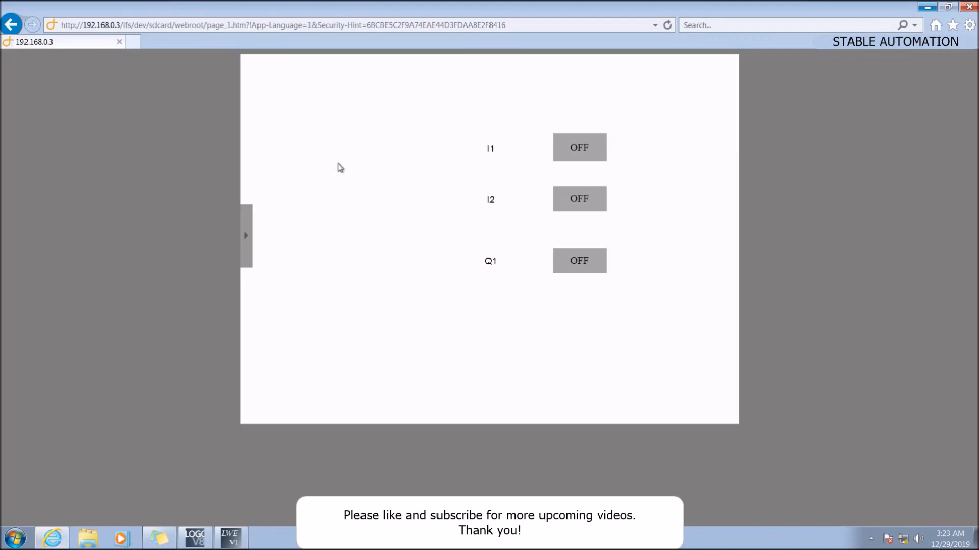